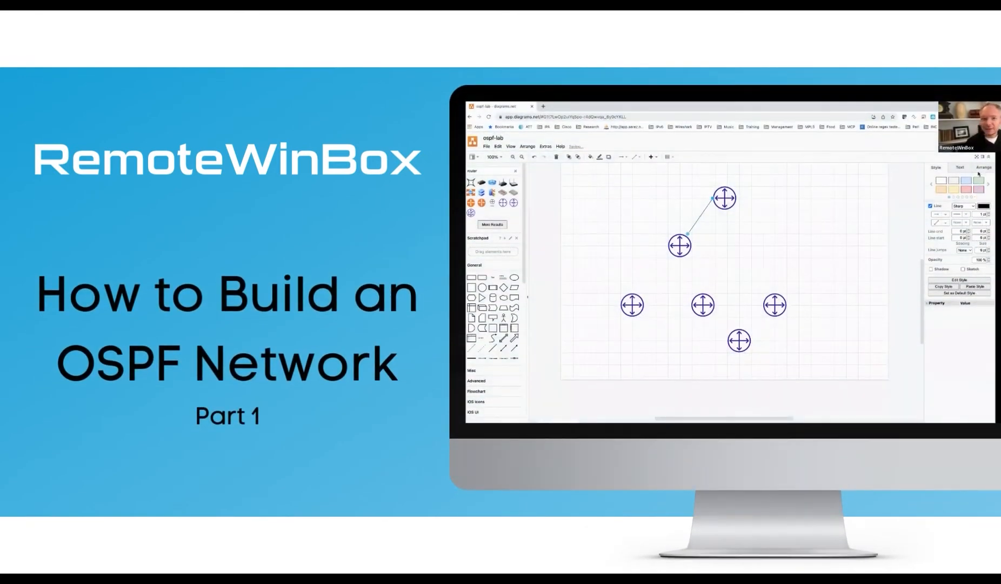
# Step: Draw a connector from the second router to the lower-left router in the preview
pyautogui.moveTo(679, 245); pyautogui.dragTo(631, 305)
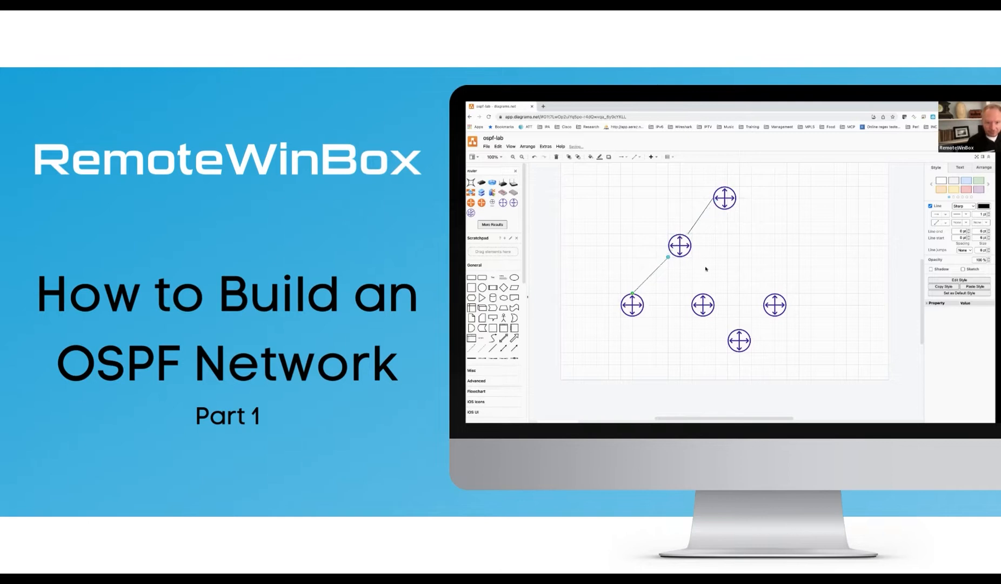
pyautogui.click(722, 268)
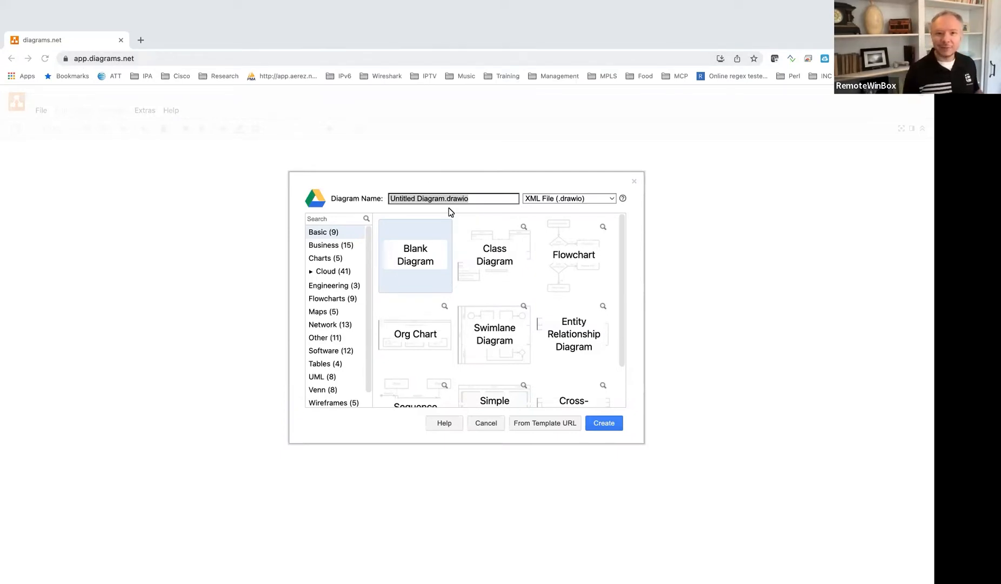
# Step: Create the blank diagram 'ospf-lab' and confirm saving it to the root folder
pyautogui.write('ospf-lab')
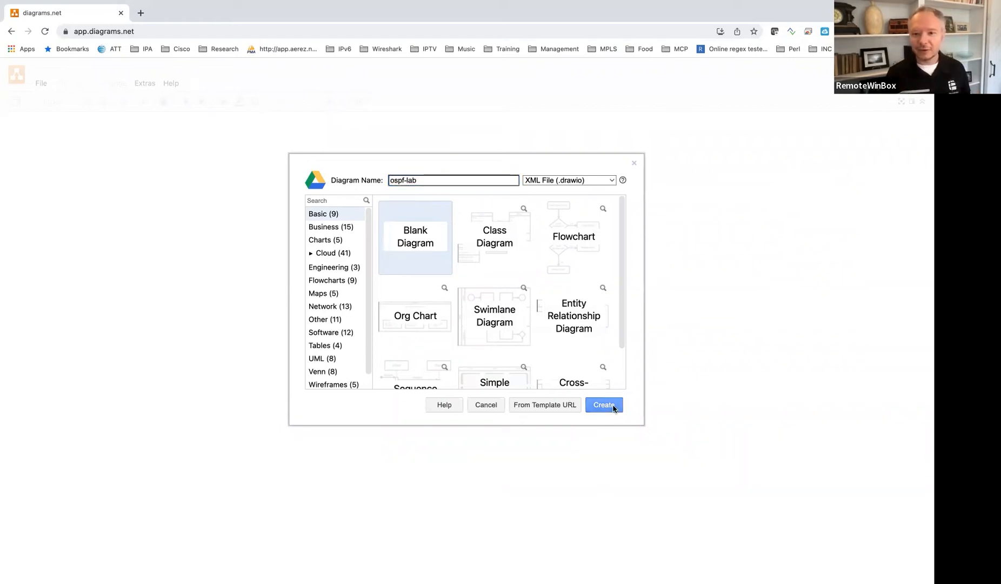
pyautogui.click(603, 405)
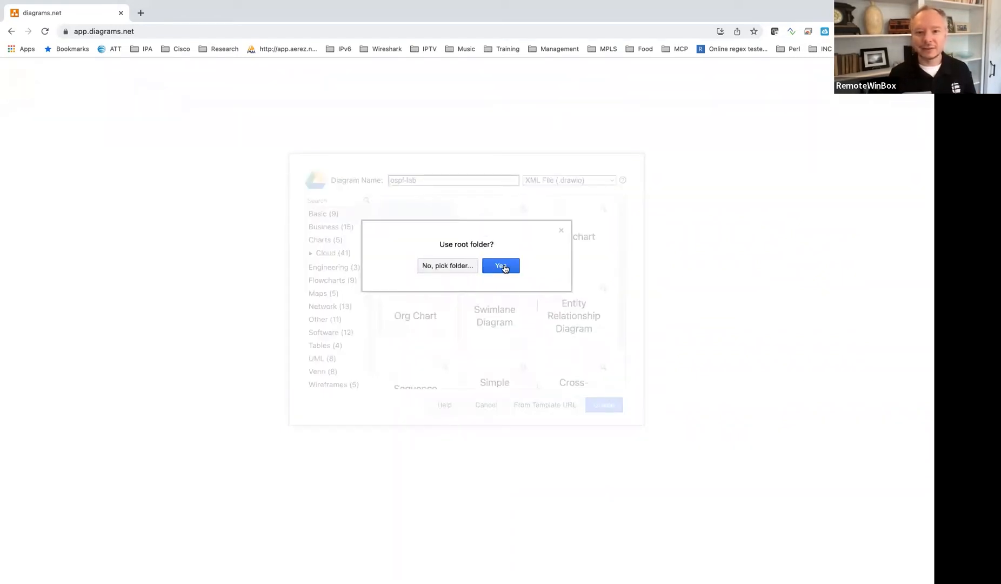
pyautogui.click(501, 266)
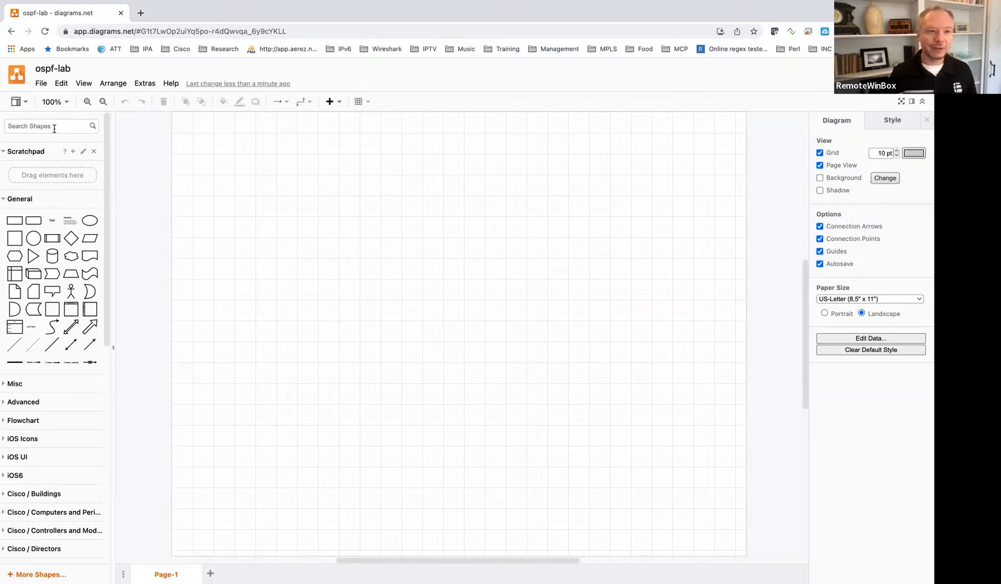
# Step: Search shapes for 'router' and drop a purple router onto the page
pyautogui.write('router')
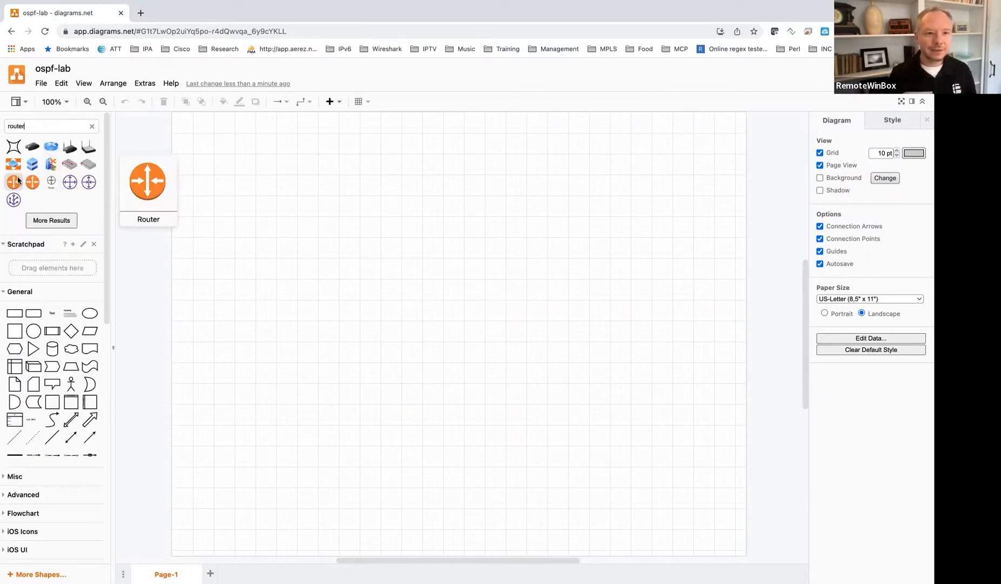
pyautogui.moveTo(70, 182)
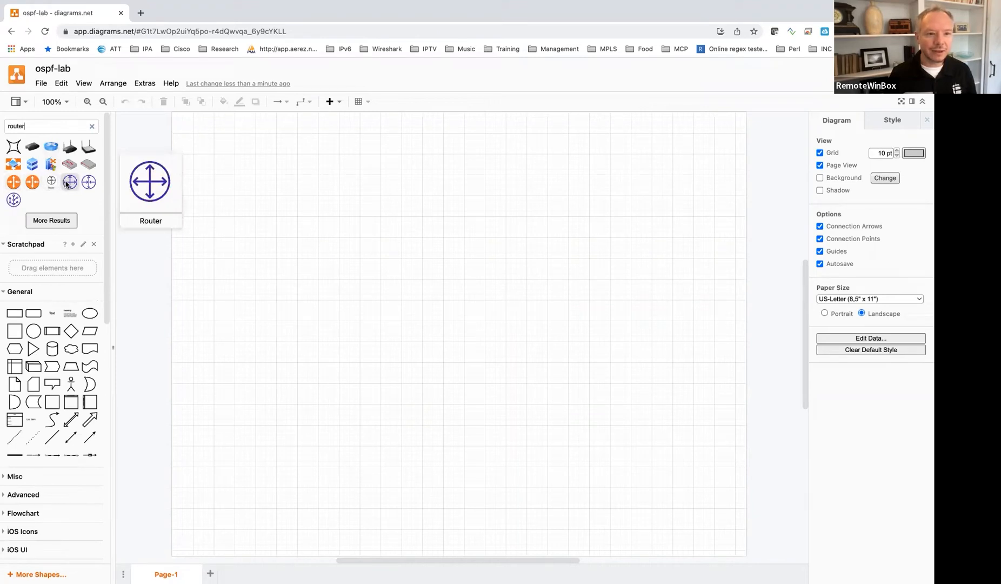
pyautogui.moveTo(69, 182); pyautogui.dragTo(240, 175)
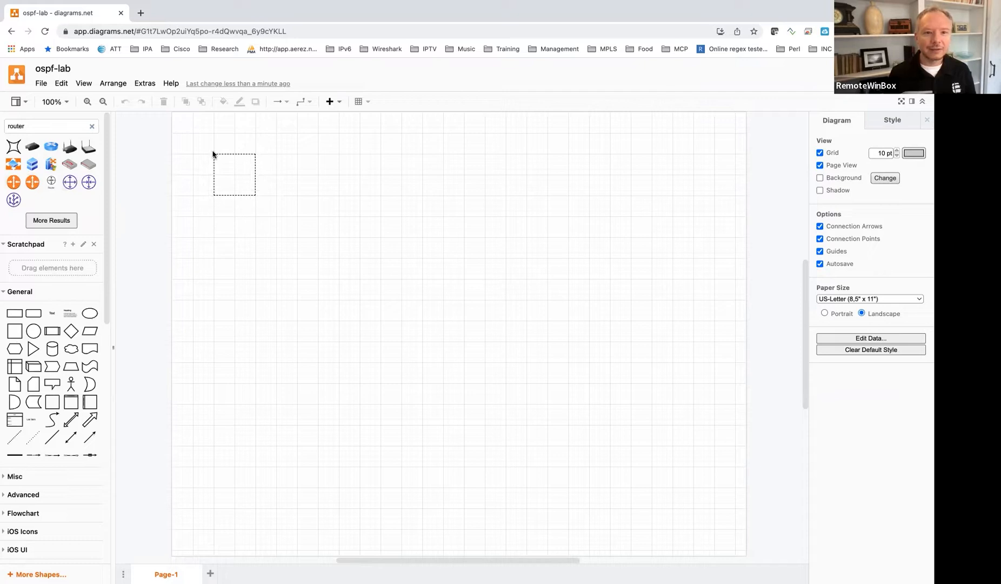
pyautogui.click(234, 173)
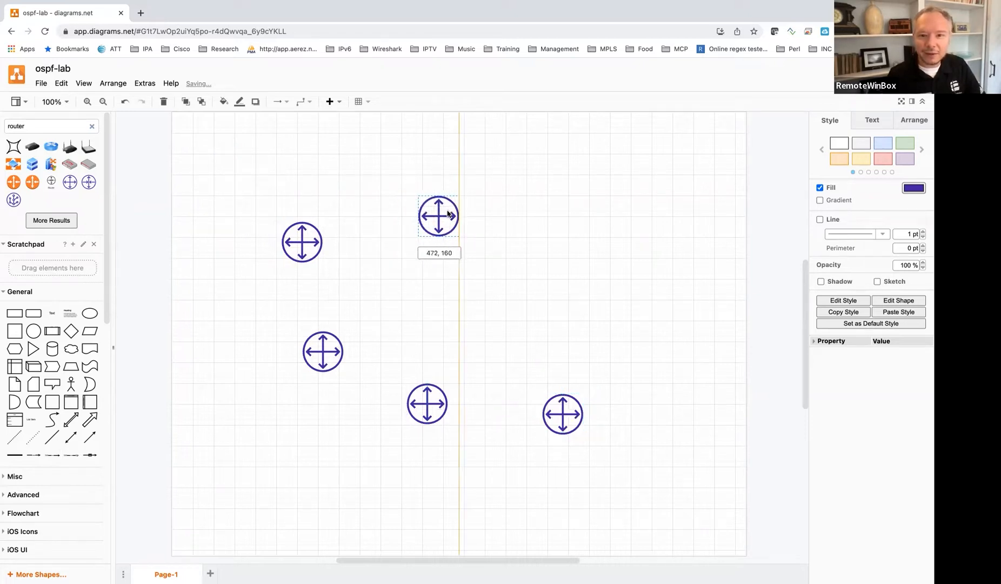
# Step: Drag the routers into a rough triangle, aligning neighbouring routers
pyautogui.moveTo(438, 215); pyautogui.dragTo(458, 200)
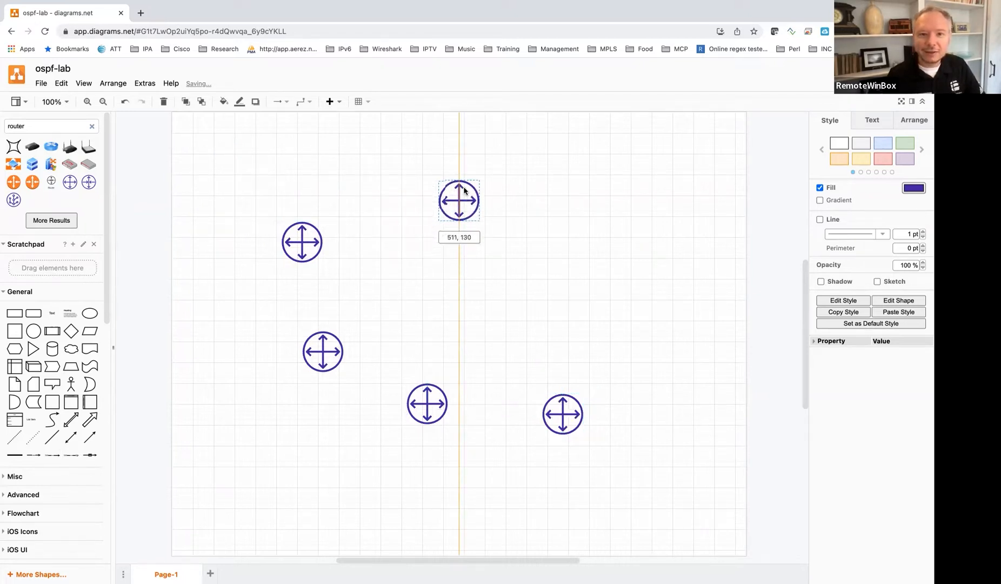
pyautogui.moveTo(458, 201); pyautogui.dragTo(458, 221)
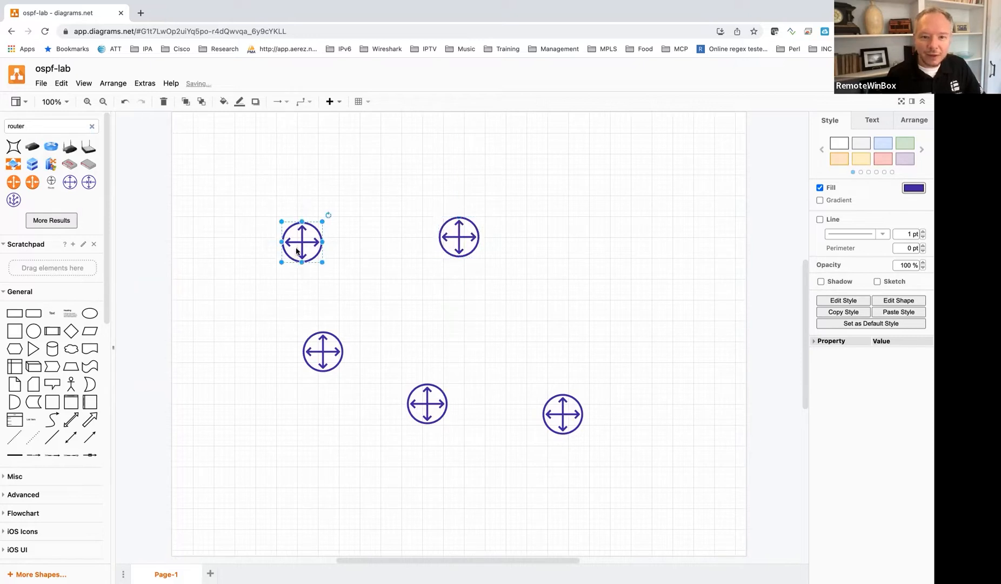
pyautogui.moveTo(303, 242); pyautogui.dragTo(401, 314)
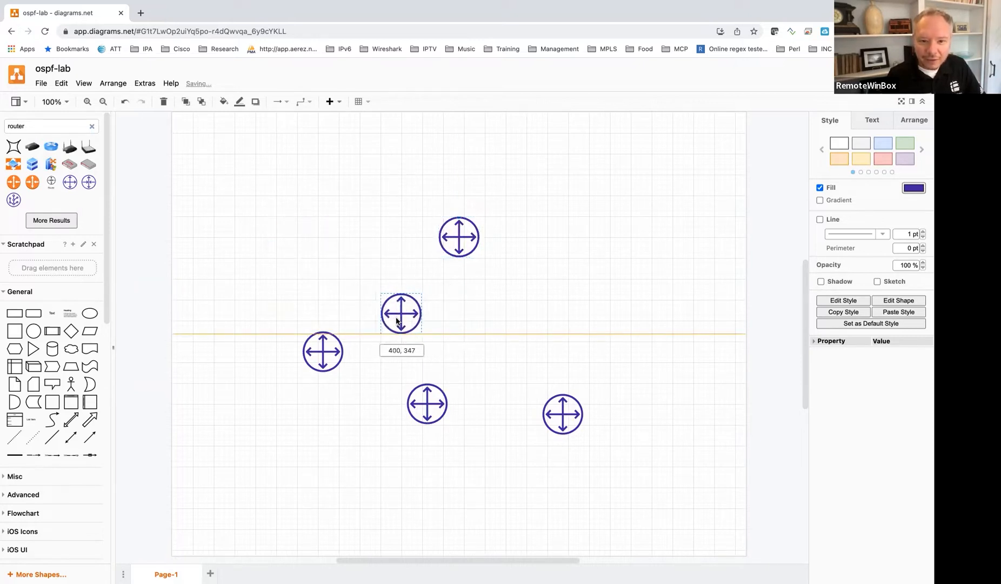
pyautogui.moveTo(401, 313); pyautogui.dragTo(400, 296)
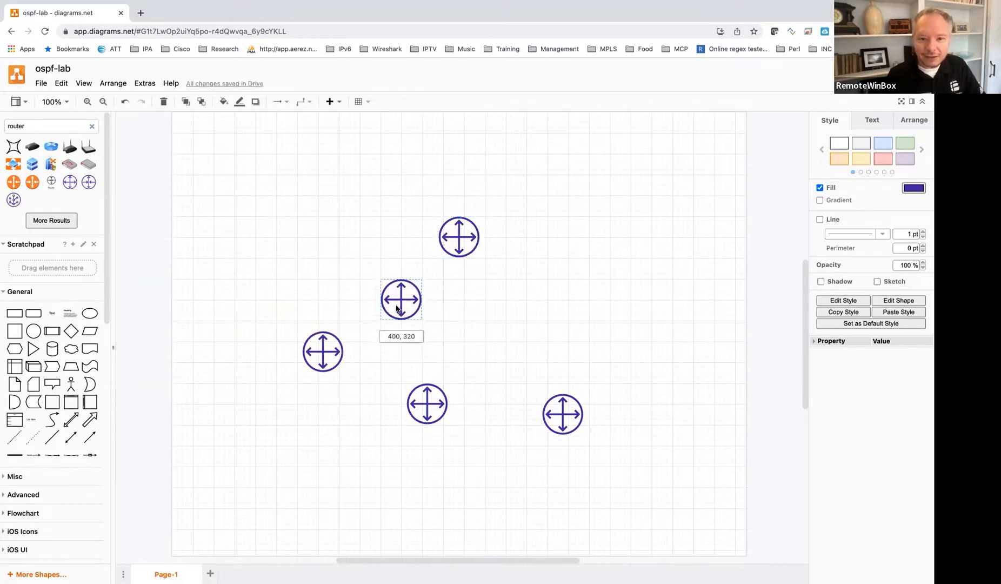
pyautogui.moveTo(401, 300); pyautogui.dragTo(402, 321)
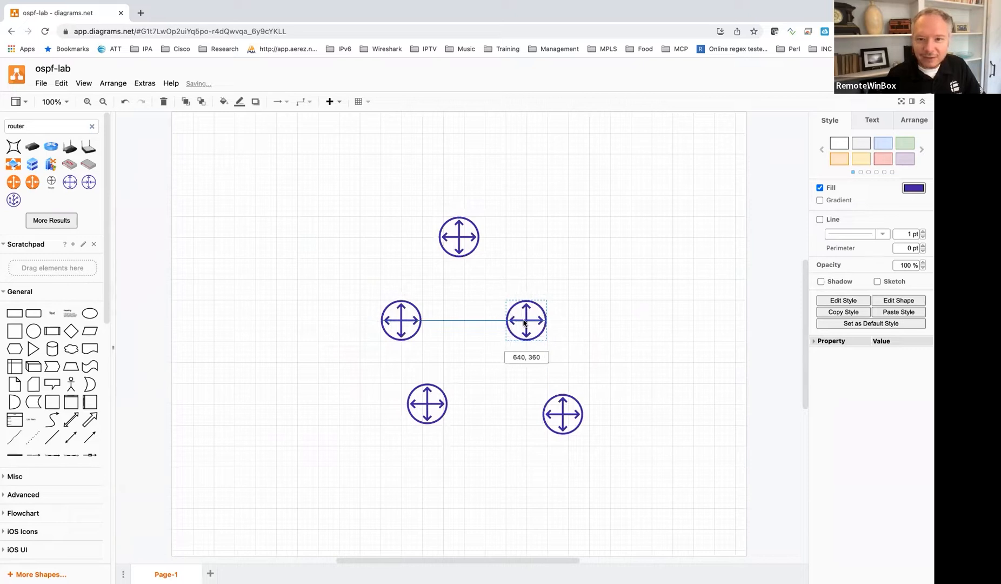
pyautogui.moveTo(525, 320); pyautogui.dragTo(546, 319)
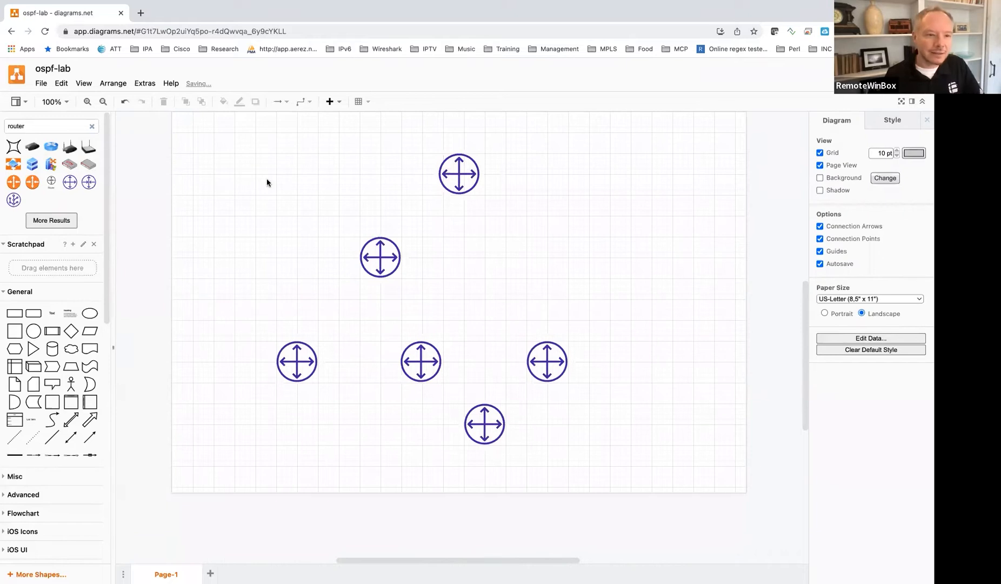
pyautogui.moveTo(420, 192)
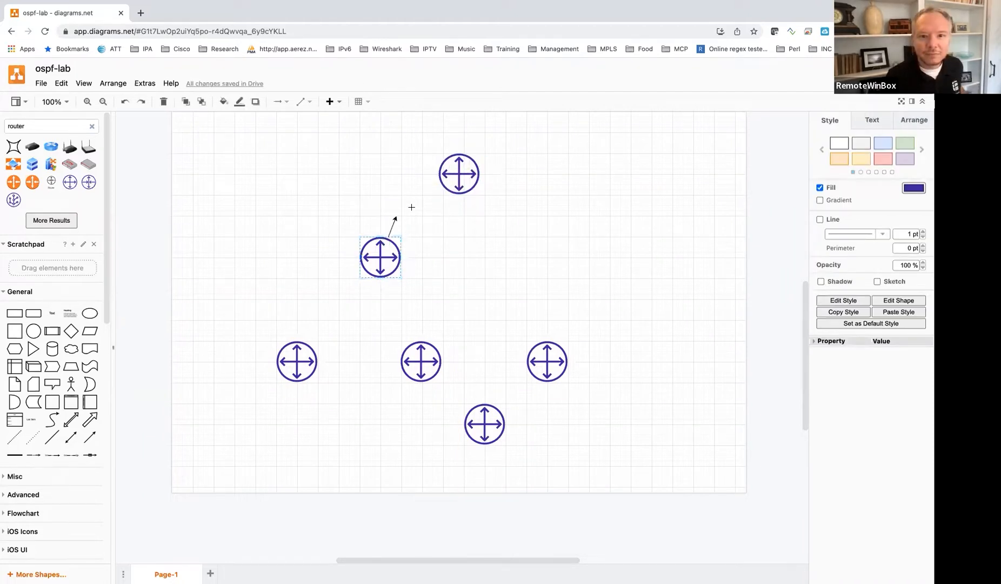
# Step: Link the second router up to the top router and down to a lower router
pyautogui.moveTo(394, 221); pyautogui.dragTo(451, 192)
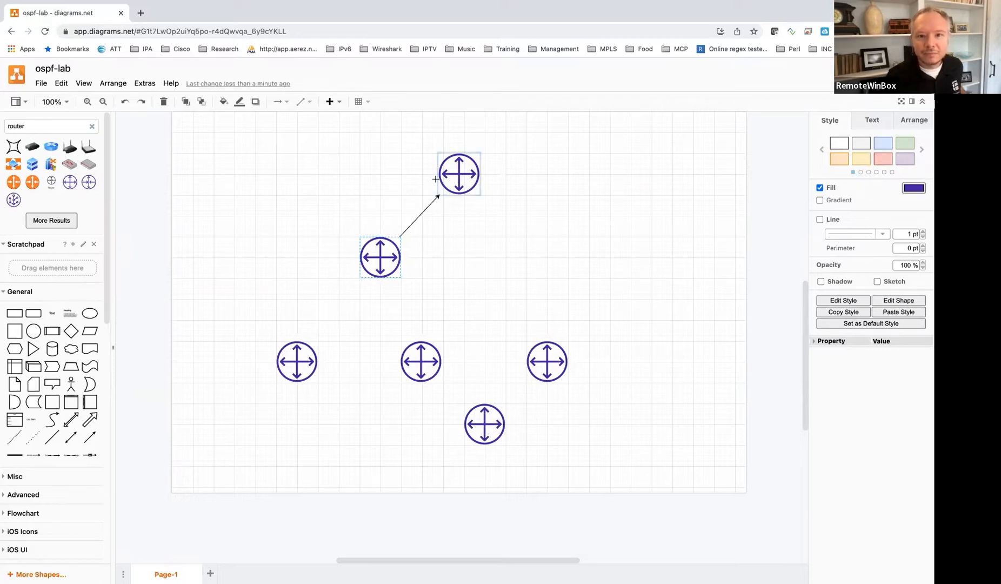
pyautogui.click(422, 207)
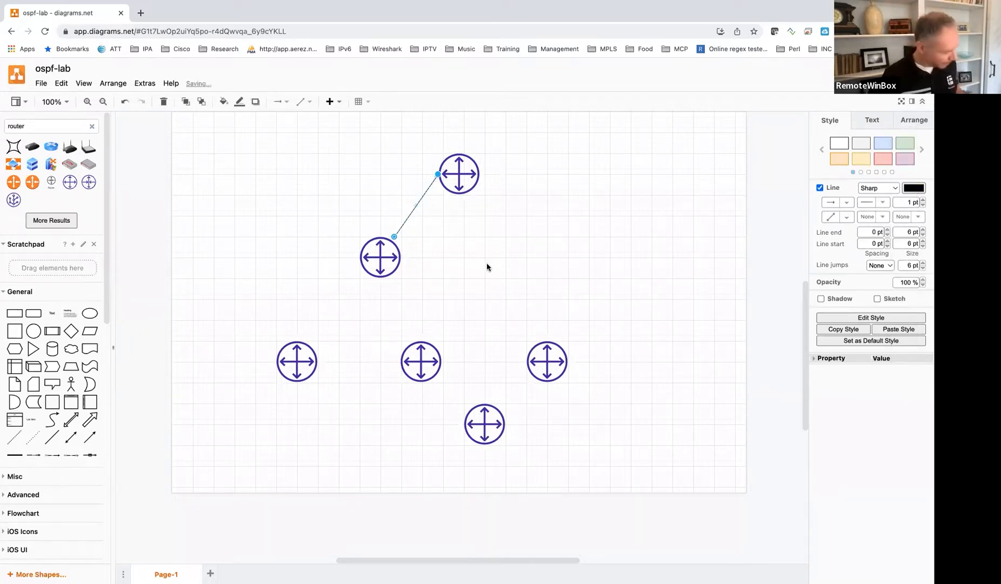
pyautogui.moveTo(459, 254)
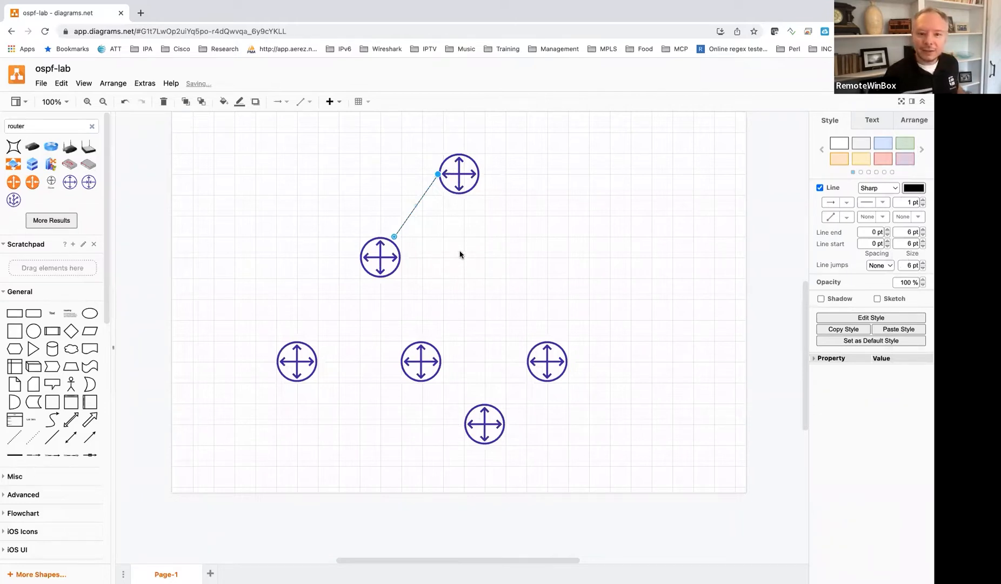
pyautogui.moveTo(394, 236); pyautogui.dragTo(306, 335)
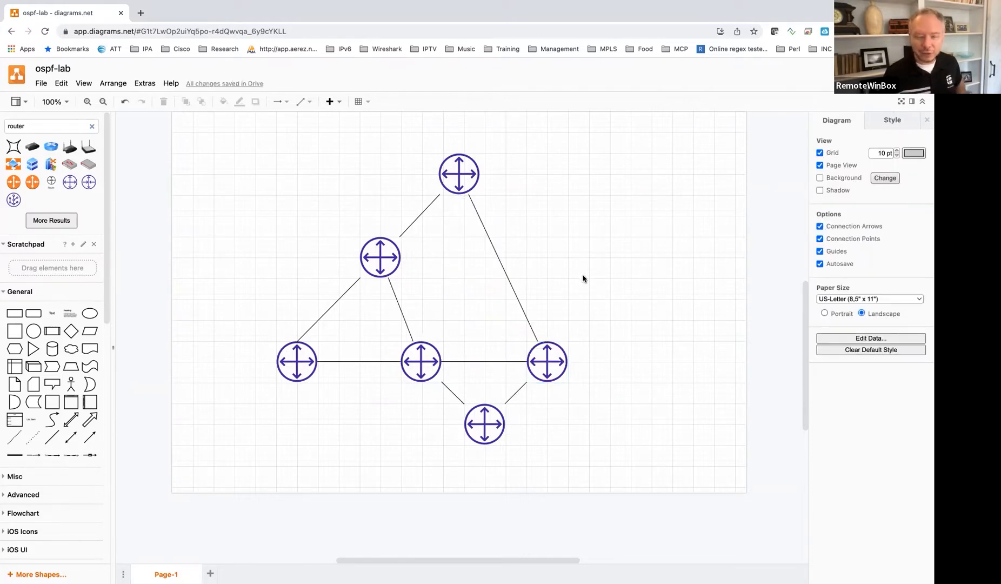
pyautogui.moveTo(578, 255)
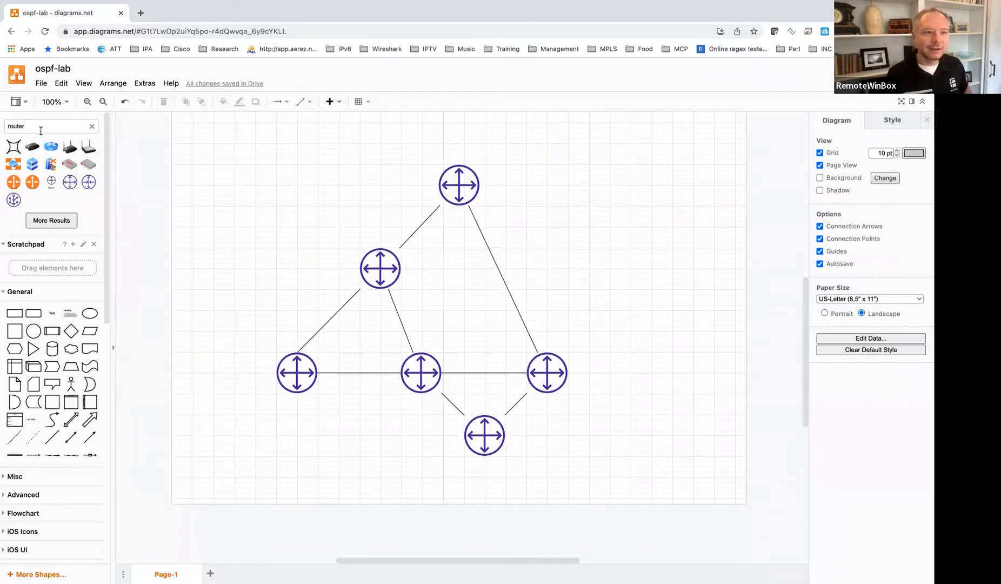
# Step: Place a cloud shape labelled Internet above the top router
pyautogui.write('cloud')
pyautogui.write('Intern')
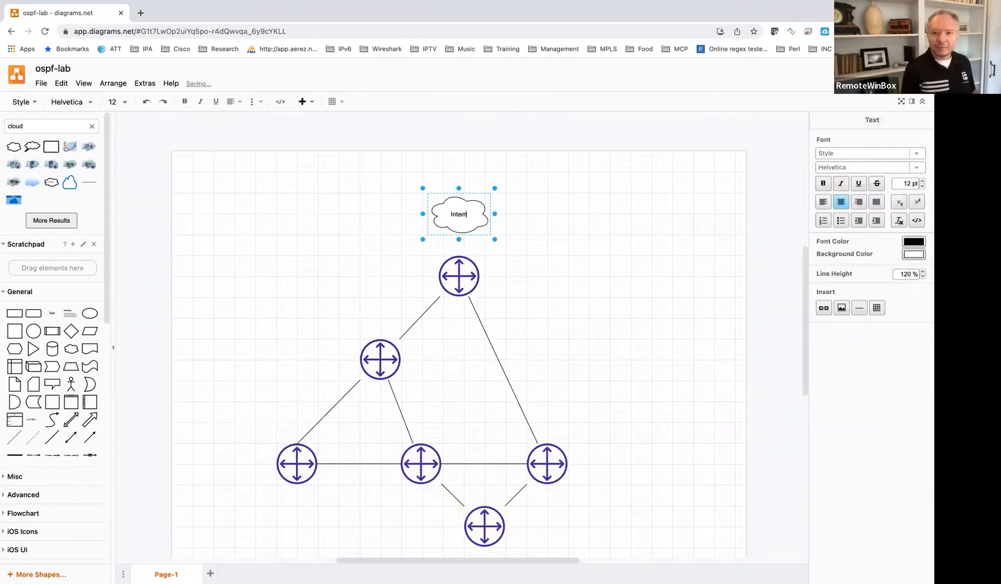
pyautogui.click(566, 243)
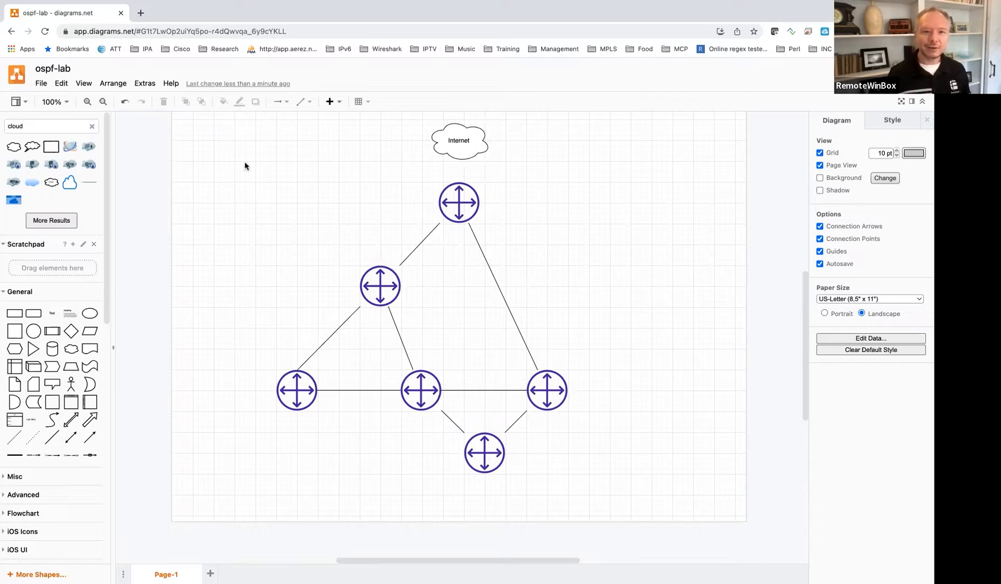
# Step: Add a top-left note: 100.64.0.0/10, loopback 100.127.0.0/24, transport 100.126.0.0/16
pyautogui.doubleClick(244, 161)
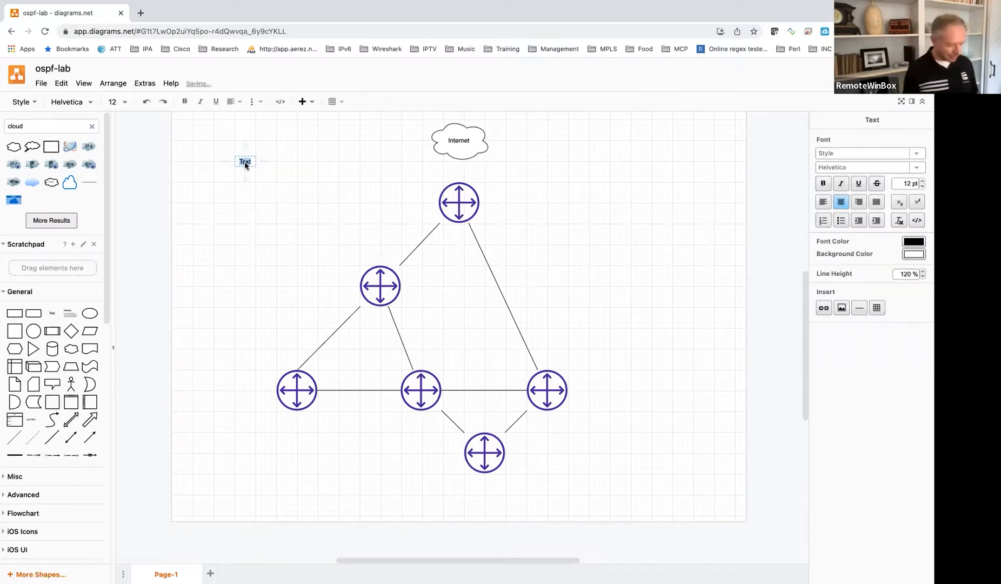
pyautogui.write('100.64.0.0/1')
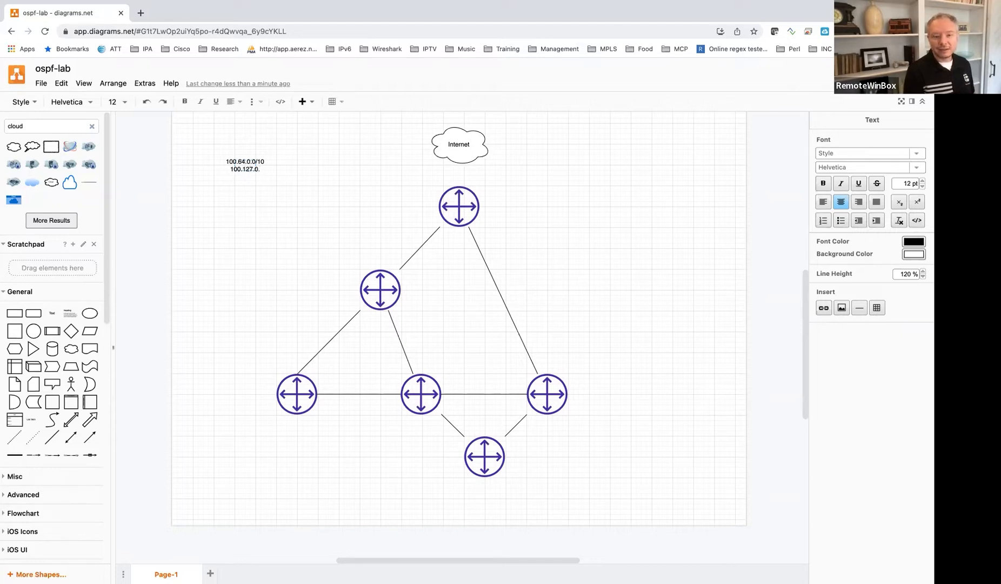
pyautogui.write('0/24 -- Loopback IPs')
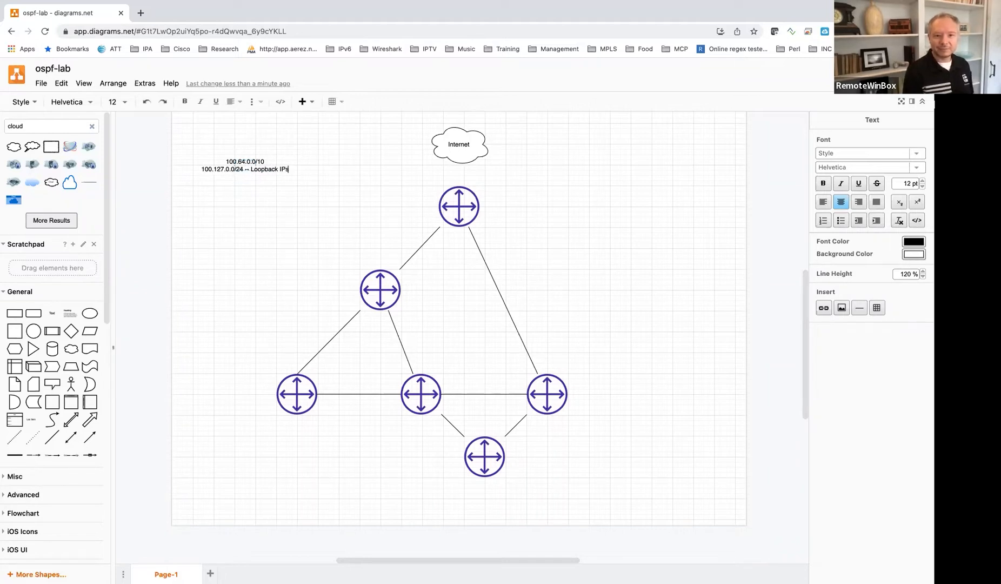
pyautogui.write('100.126.0.0/16 --')
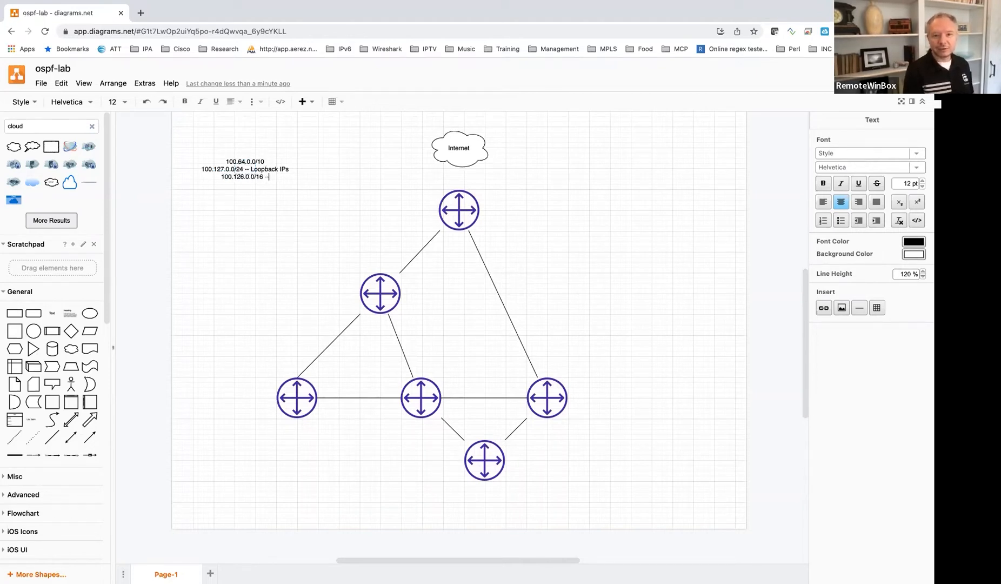
pyautogui.write('Transport N')
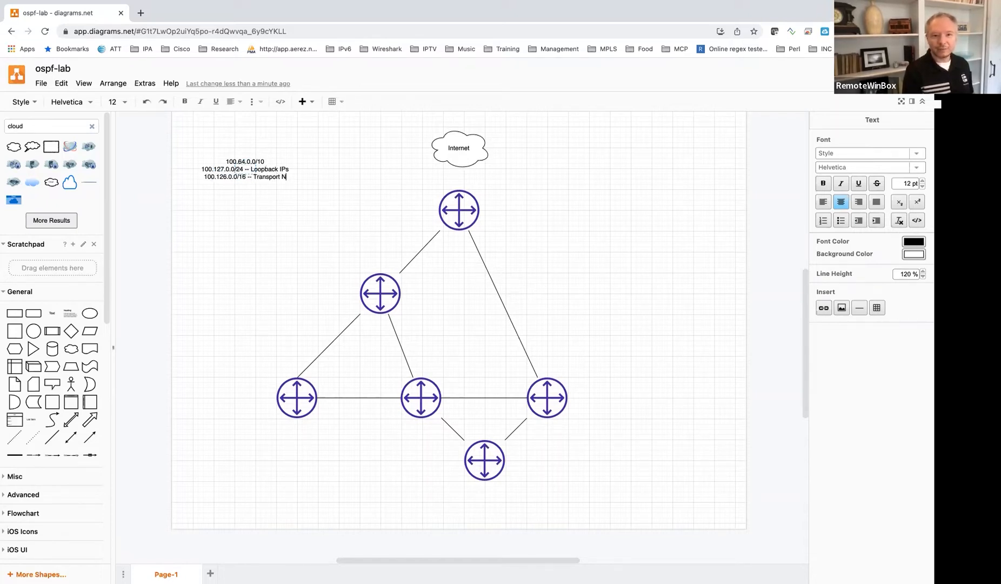
pyautogui.write('etwork')
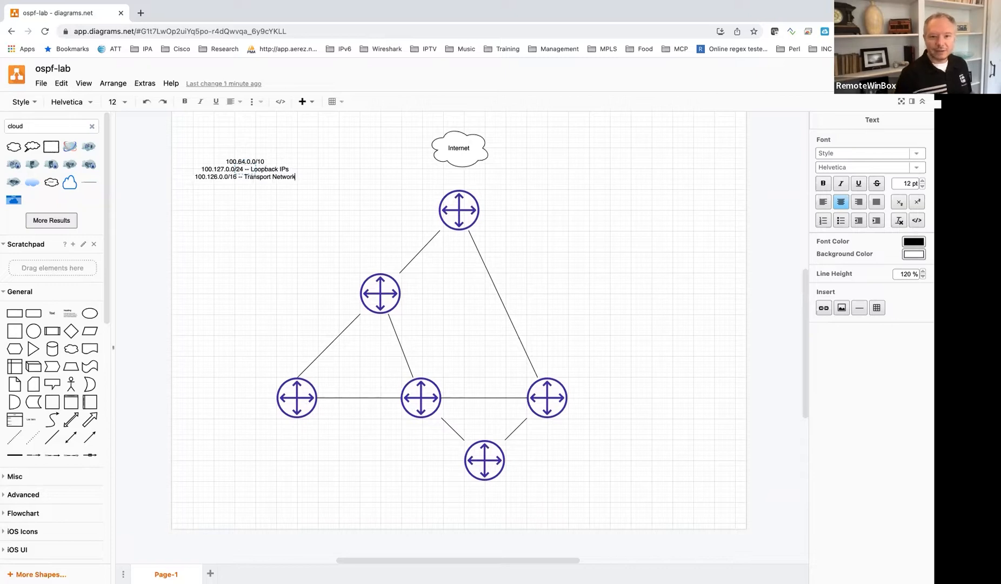
pyautogui.click(332, 208)
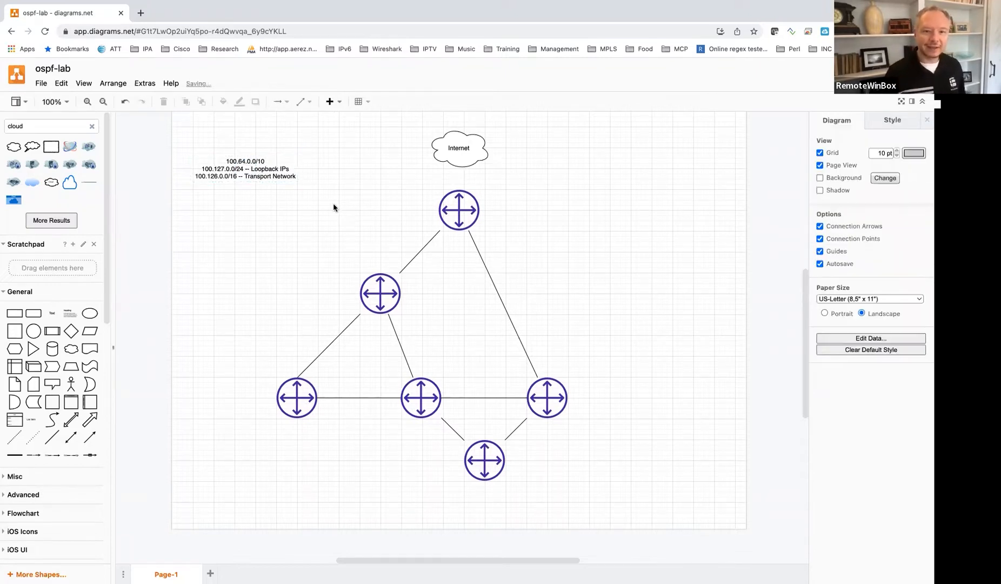
pyautogui.moveTo(295, 200)
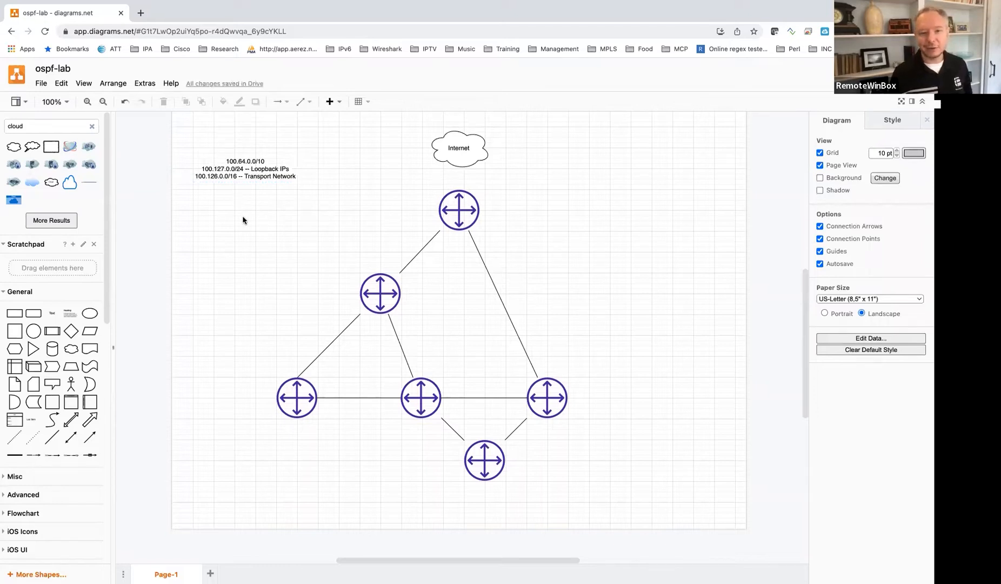
pyautogui.moveTo(314, 237)
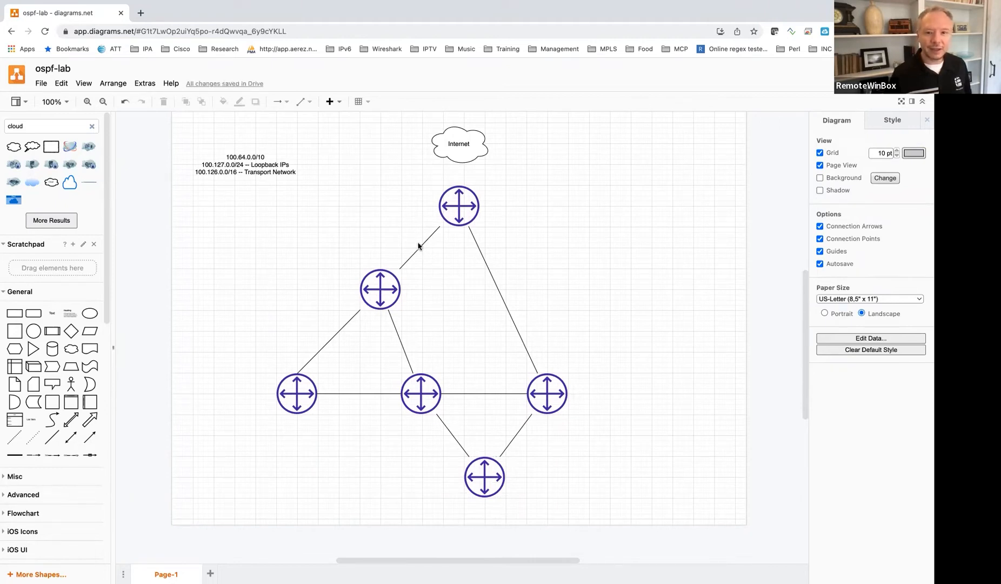
# Step: Type the subnet label 100.126.0.0/29 on the top-to-upper-left router link
pyautogui.doubleClick(421, 244)
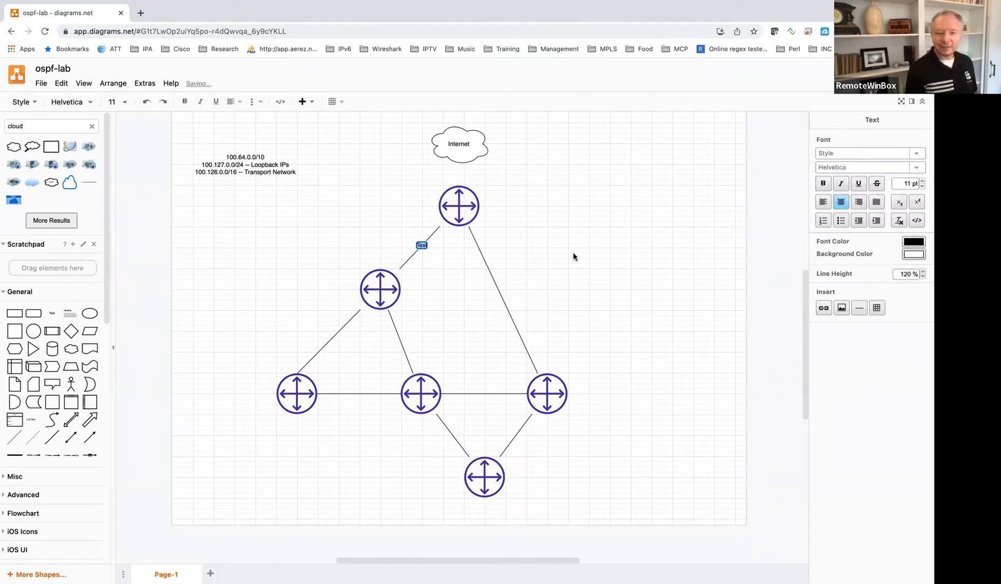
pyautogui.write('100.126.0.0/29')
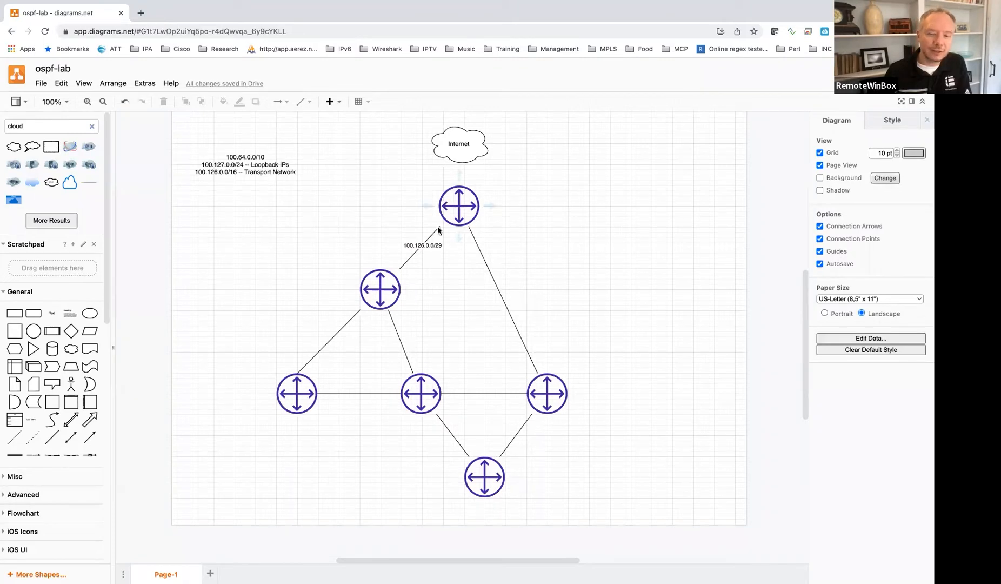
pyautogui.moveTo(451, 221)
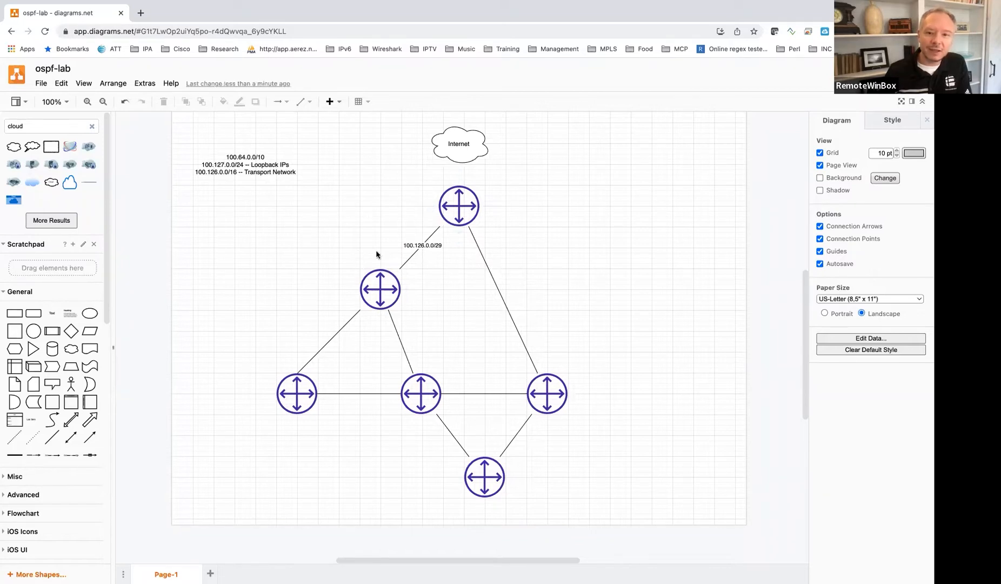
pyautogui.moveTo(341, 229)
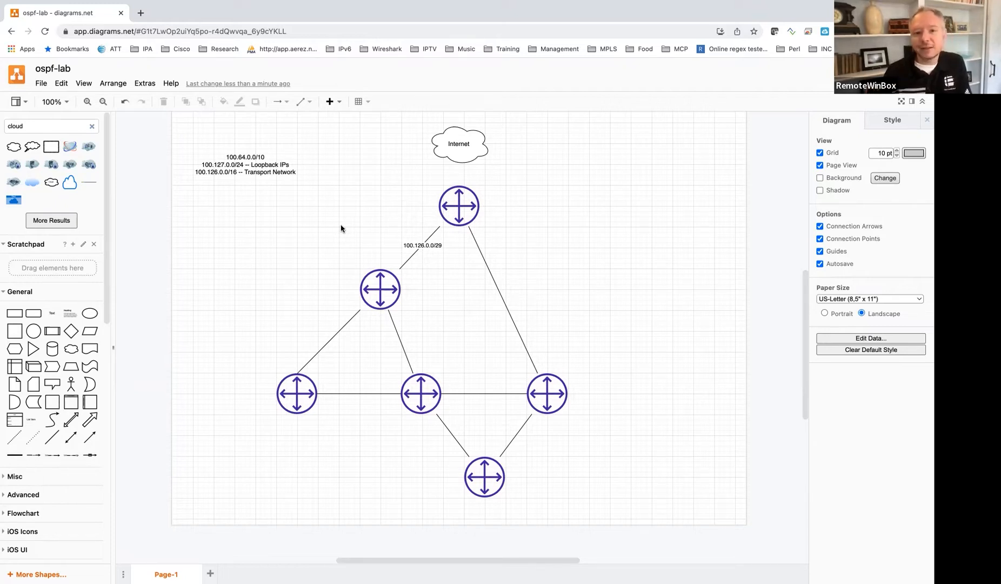
pyautogui.moveTo(338, 226)
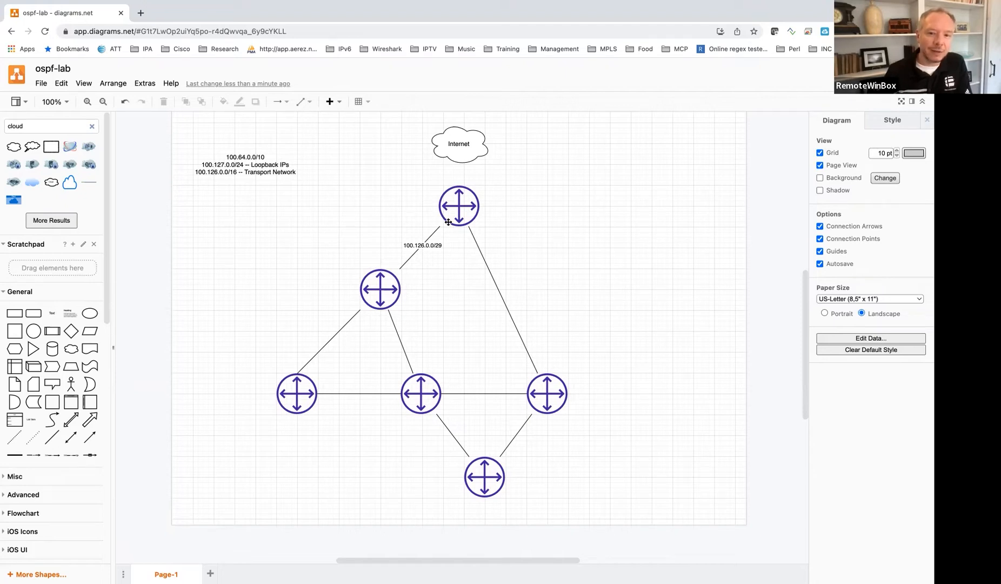
pyautogui.moveTo(381, 175)
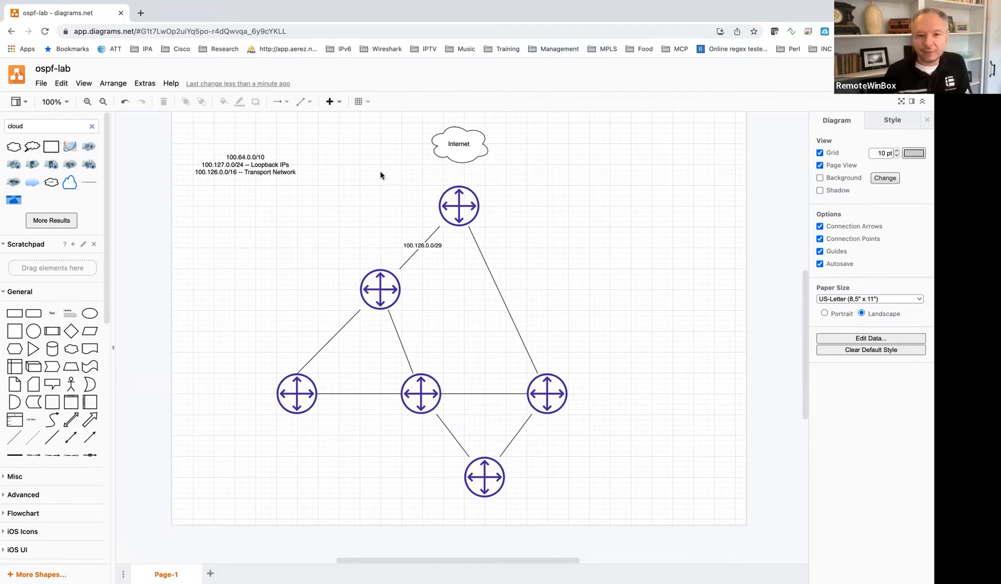
pyautogui.moveTo(403, 190)
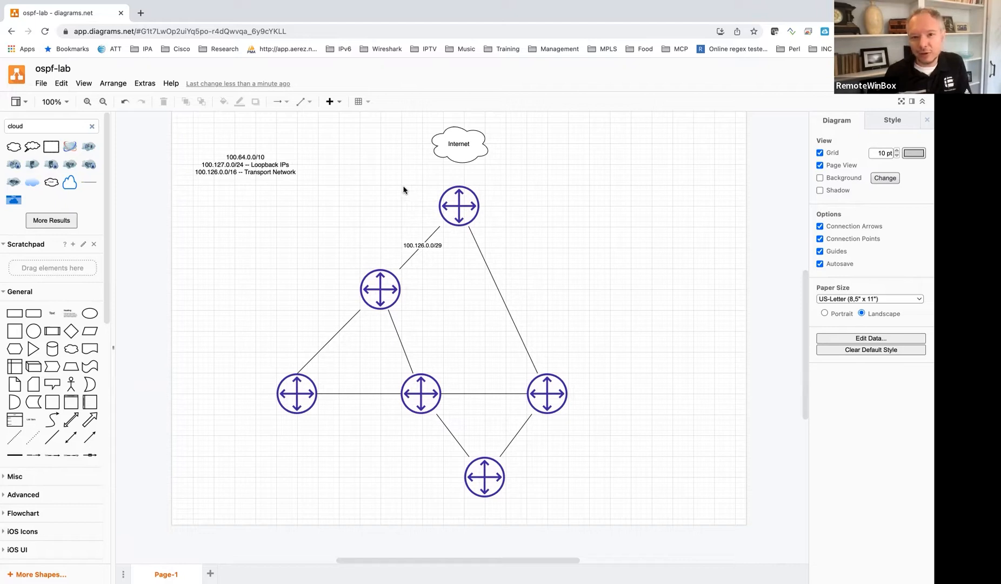
pyautogui.moveTo(405, 214)
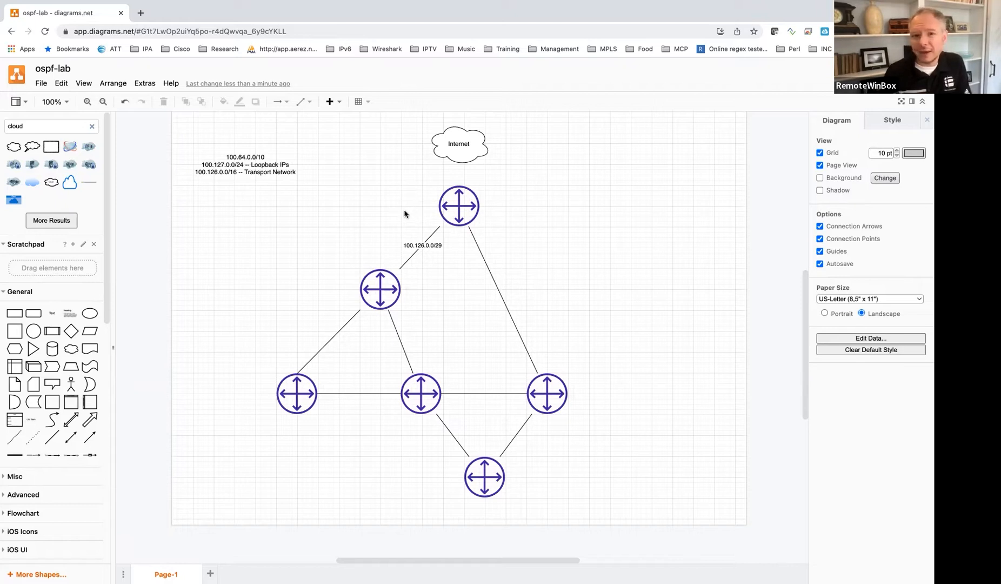
pyautogui.moveTo(391, 212)
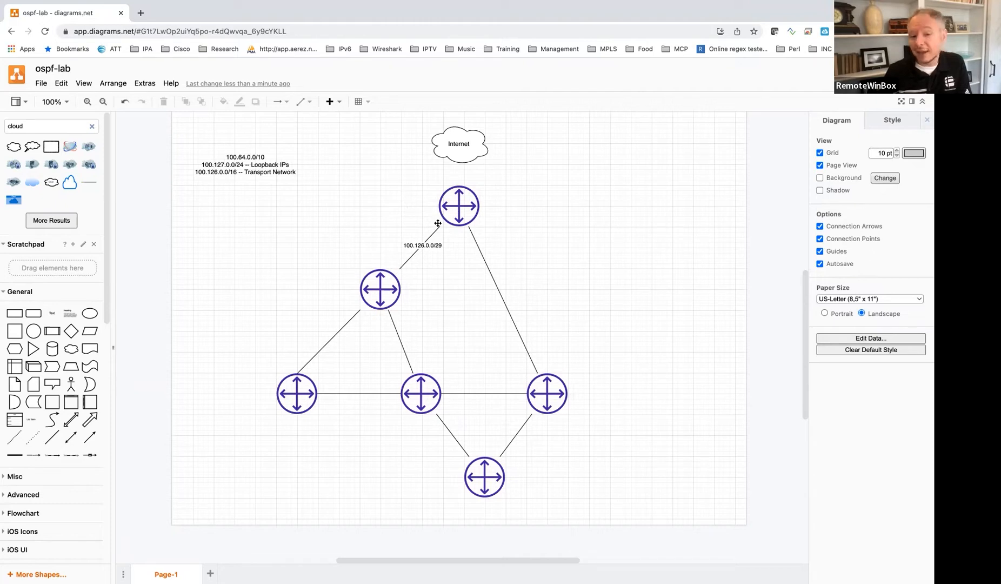
pyautogui.moveTo(381, 218)
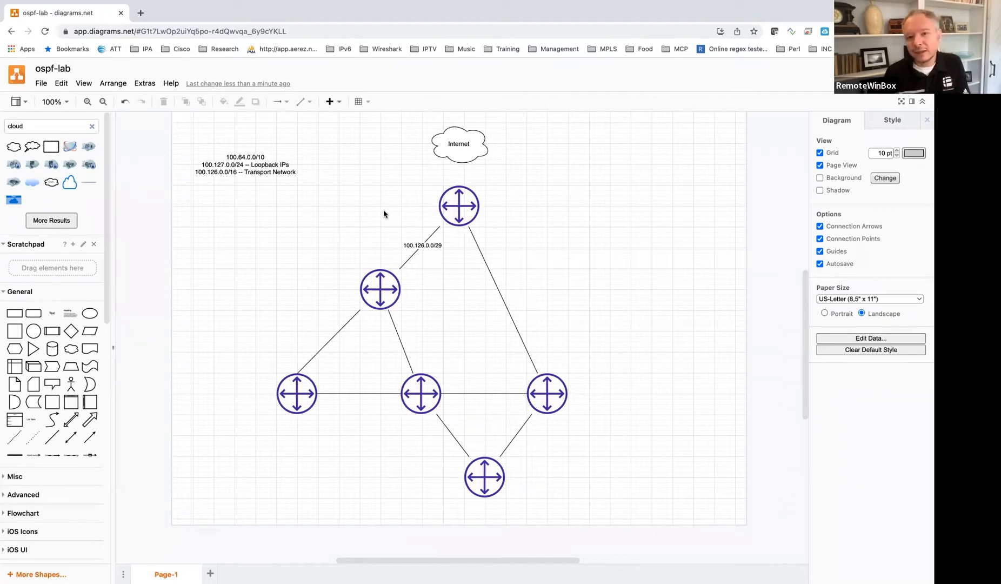
pyautogui.moveTo(391, 218)
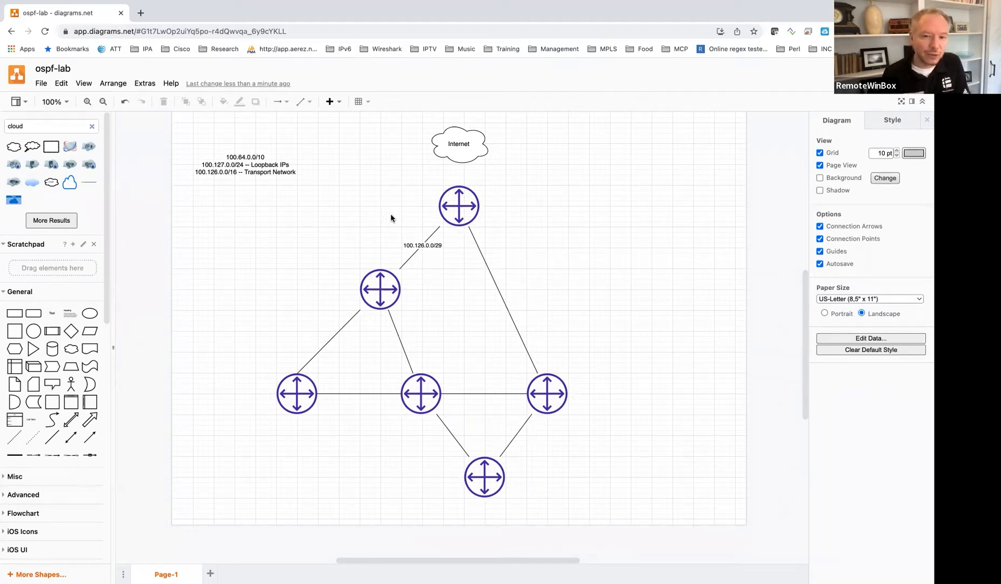
pyautogui.moveTo(388, 212)
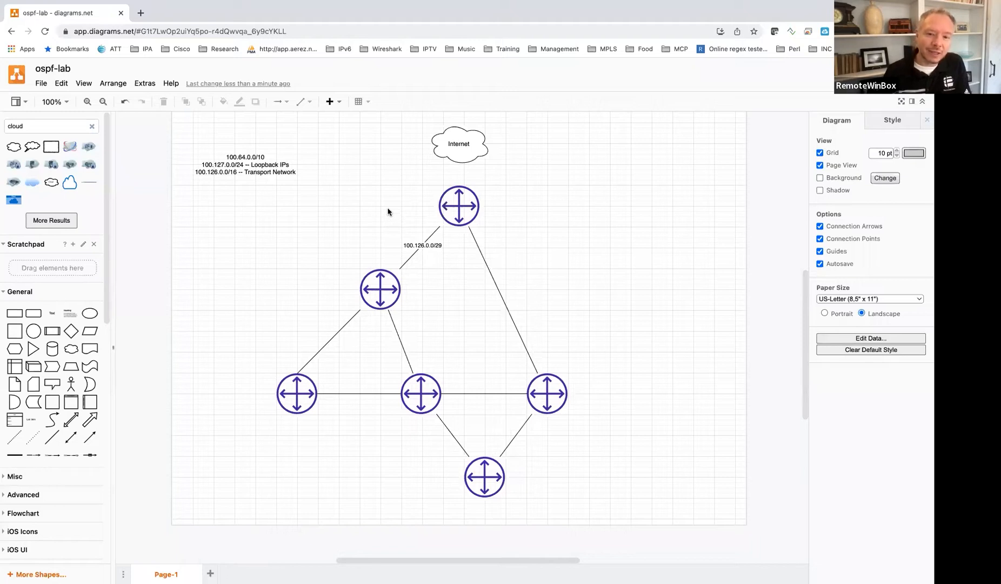
pyautogui.moveTo(375, 250)
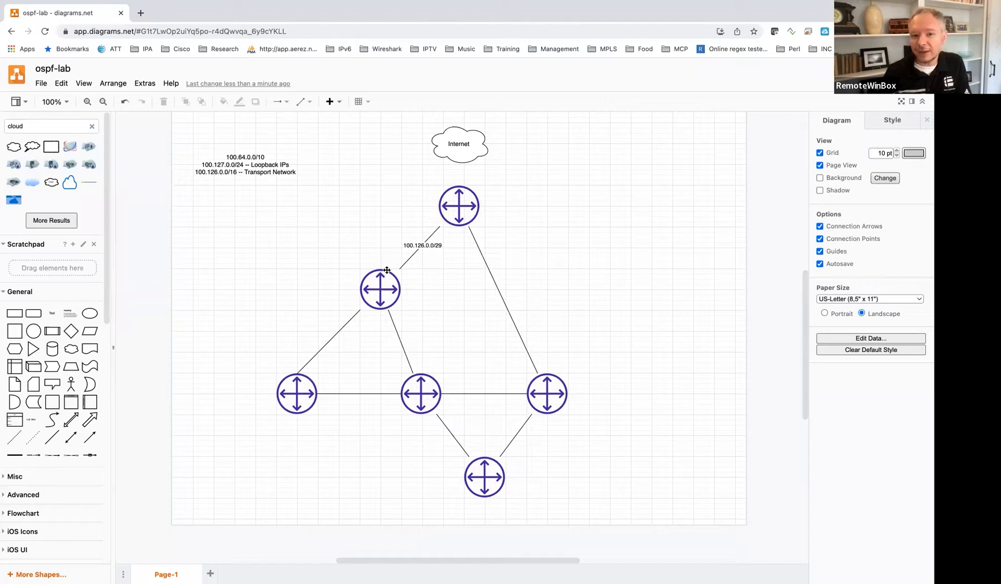
pyautogui.moveTo(397, 265)
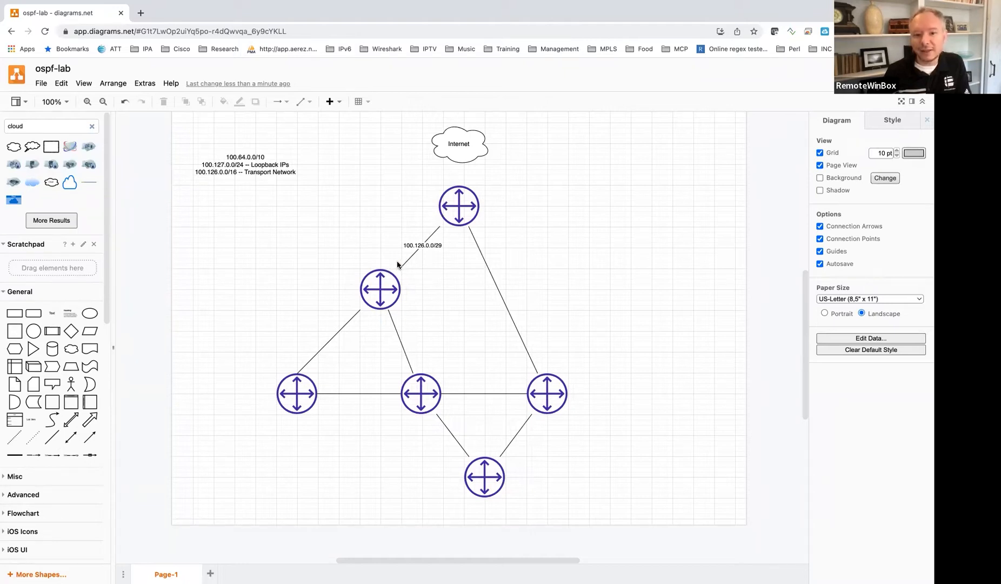
pyautogui.moveTo(439, 245)
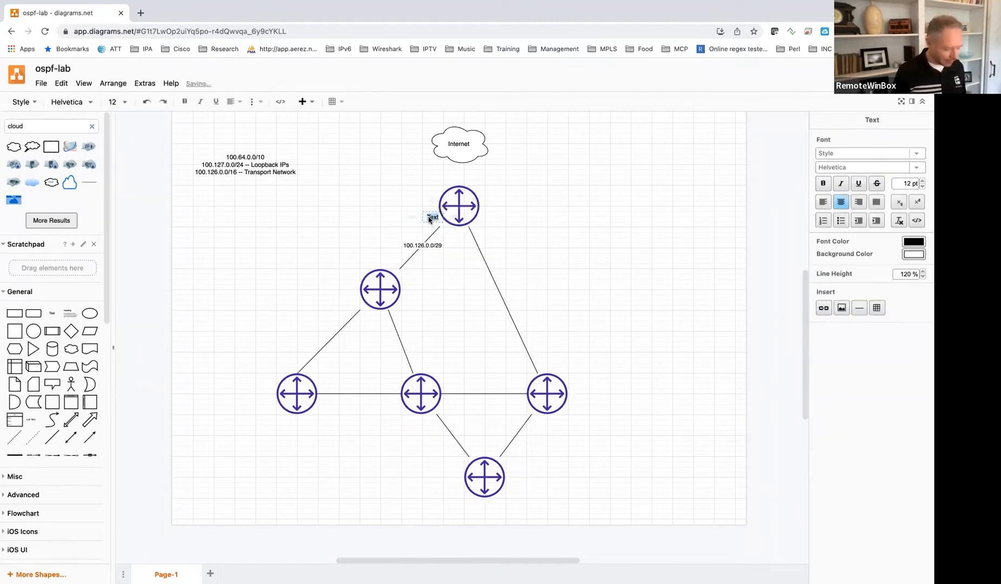
pyautogui.write('.1')
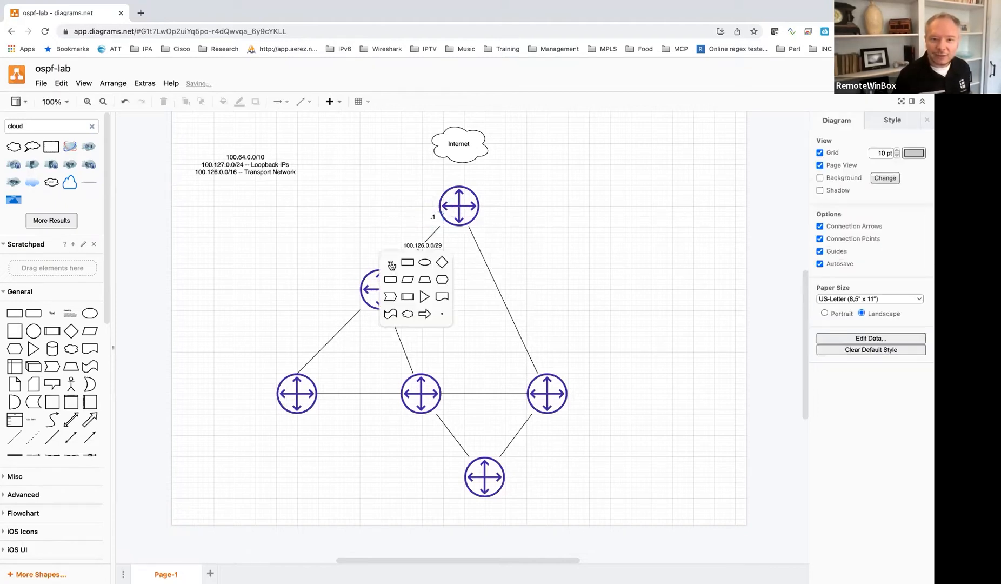
pyautogui.click(390, 263)
pyautogui.write('.2')
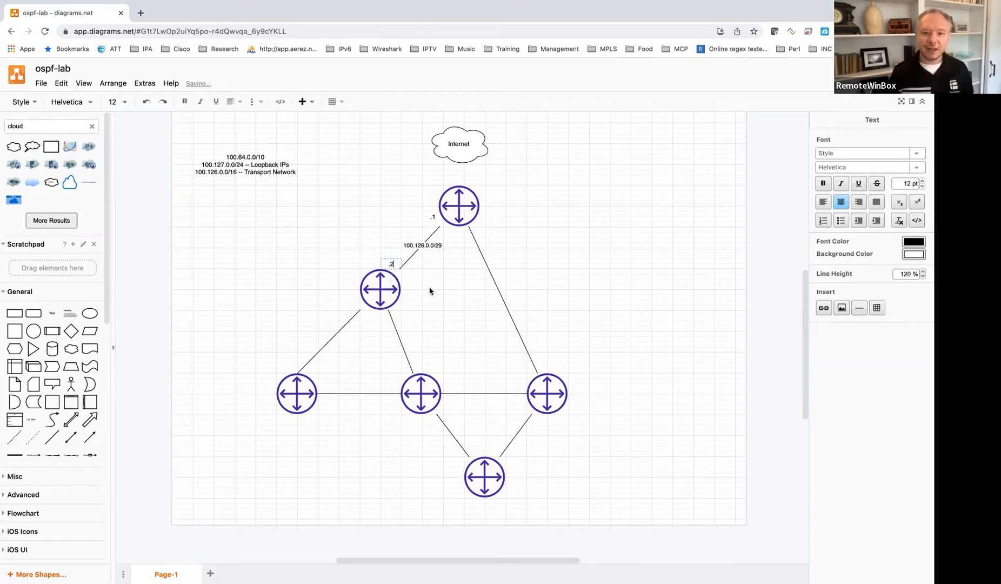
pyautogui.click(444, 287)
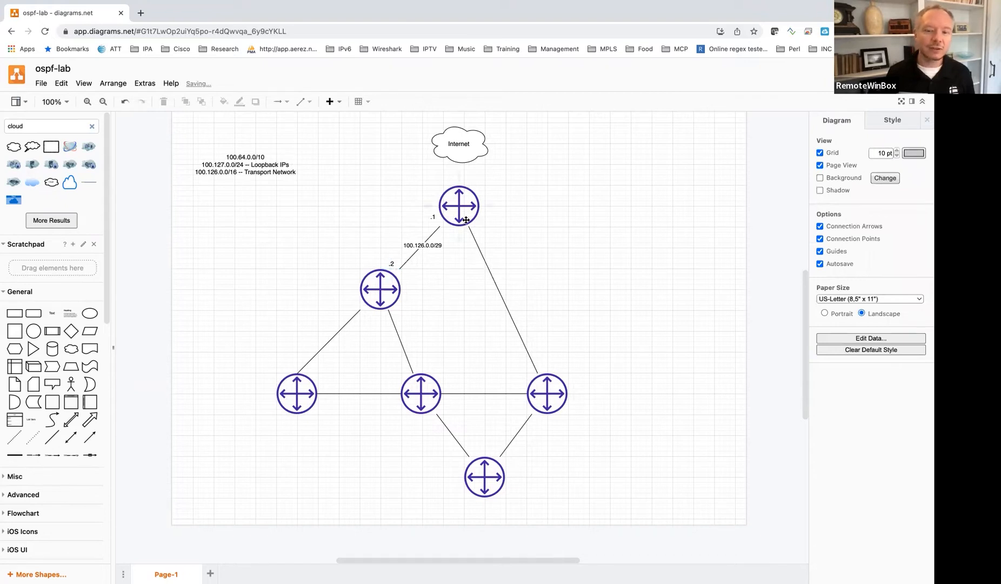
pyautogui.moveTo(420, 247)
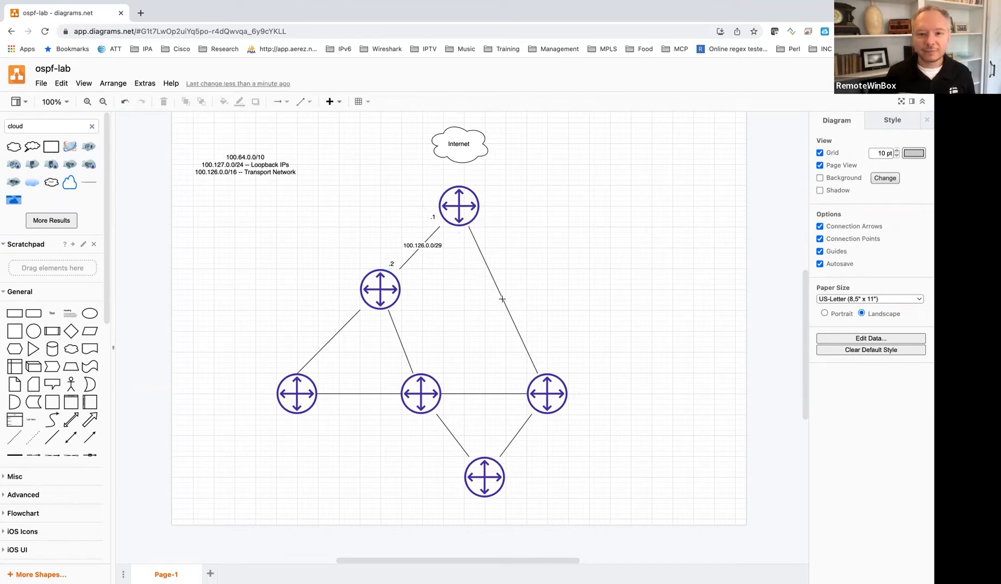
# Step: Label the top-right link 100.126.0.8/29 and add its .9 host label
pyautogui.doubleClick(503, 299)
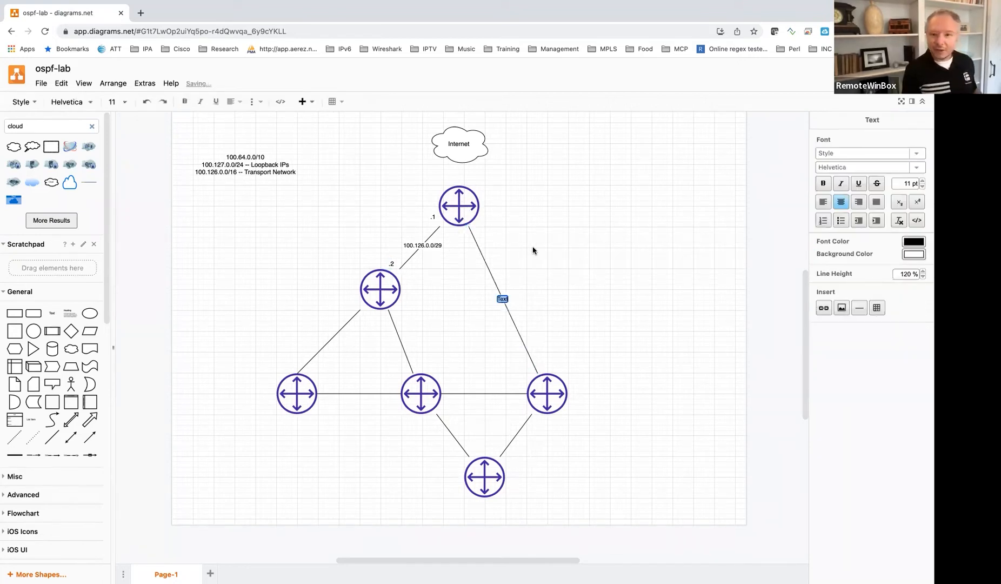
pyautogui.write('100.126')
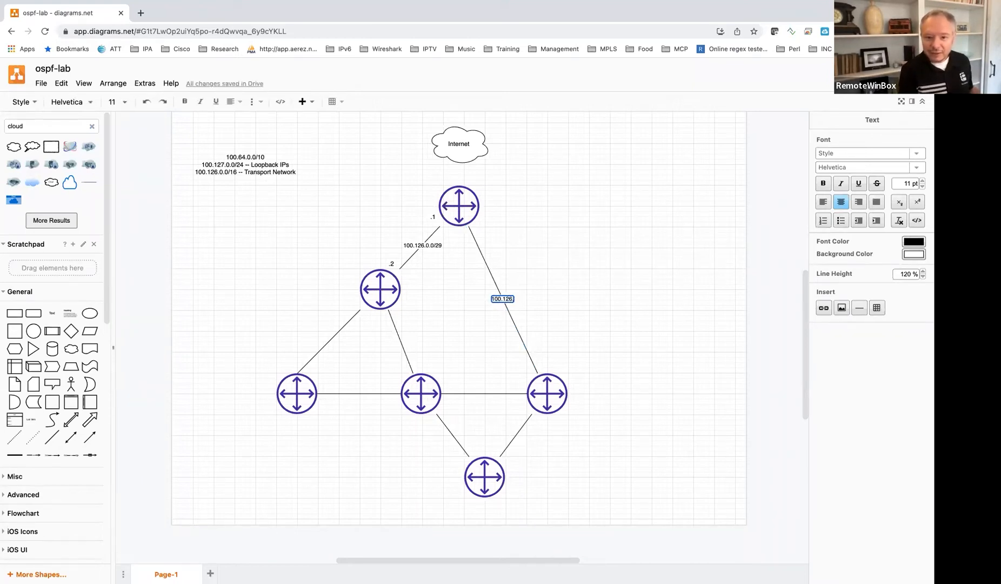
pyautogui.write('.0.8')
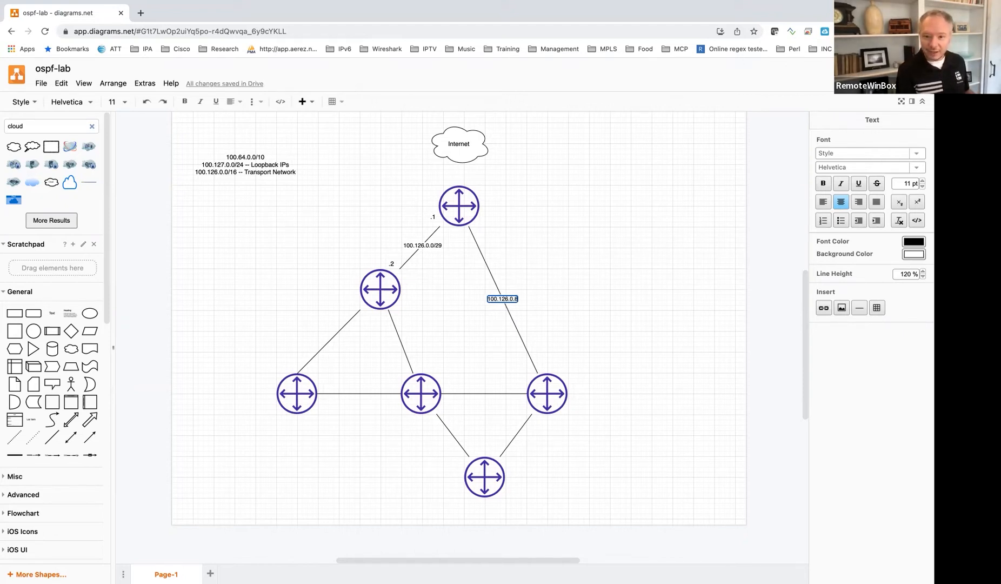
pyautogui.click(619, 277)
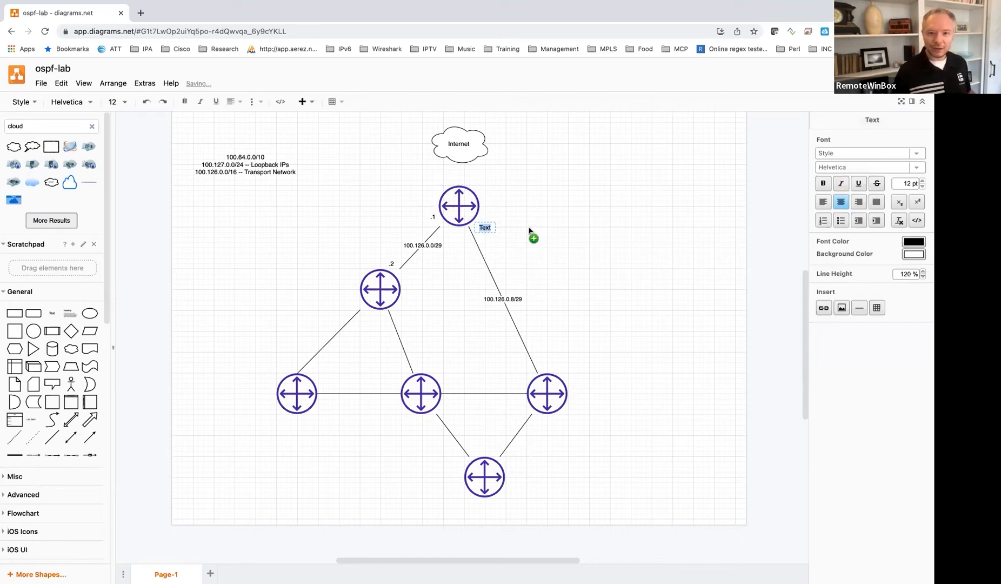
pyautogui.moveTo(561, 231)
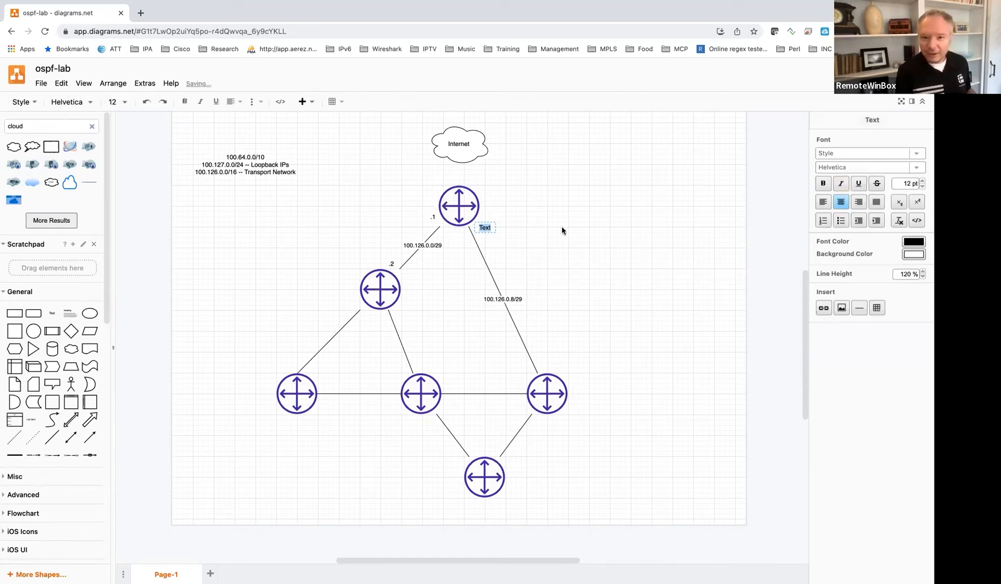
pyautogui.write('.9')
pyautogui.write('100.126.0.16/29')
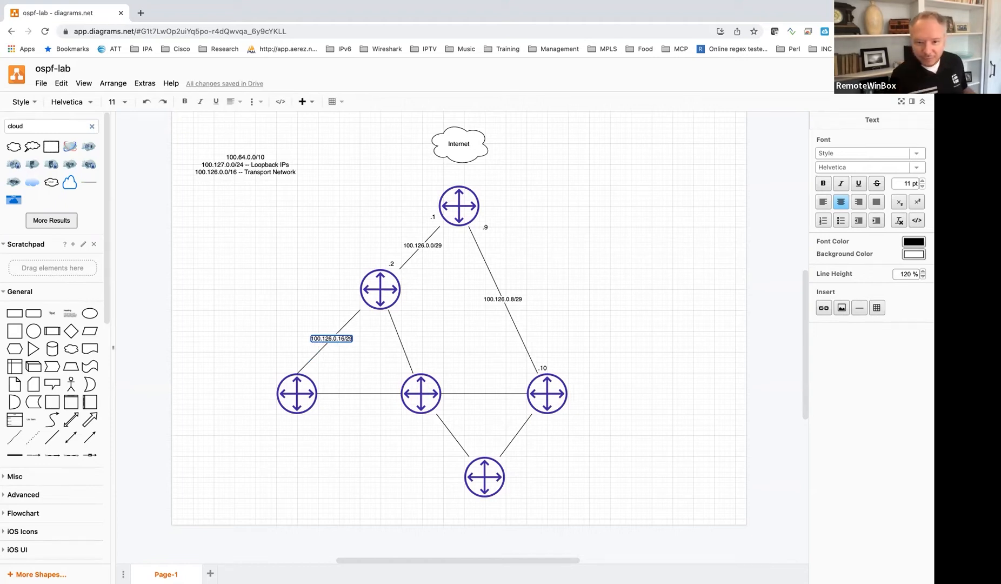
# Step: Commit the 100.126.0.16/29 label and add host labels at the link's ends, including .18
pyautogui.click(349, 305)
pyautogui.write('.17')
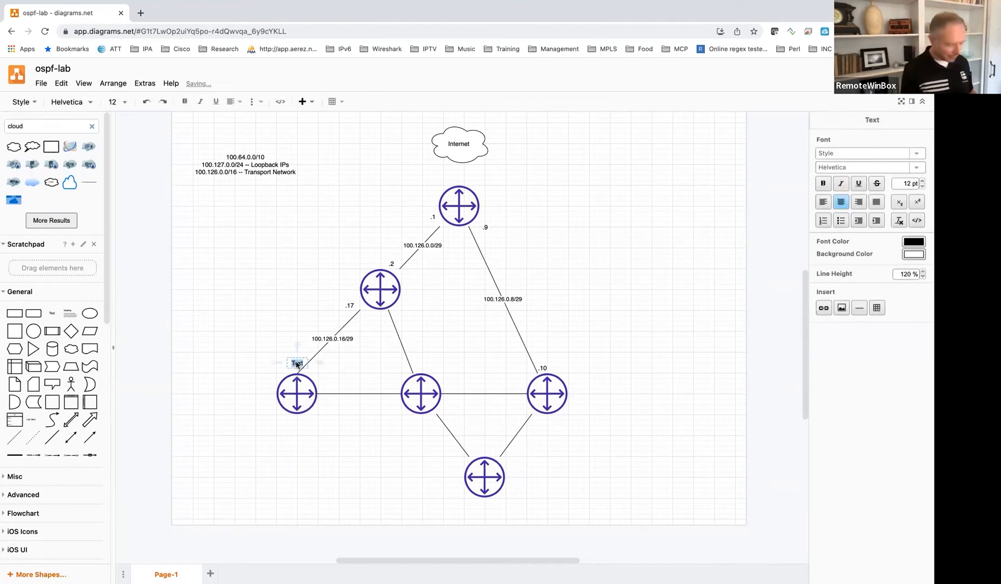
pyautogui.write('.18')
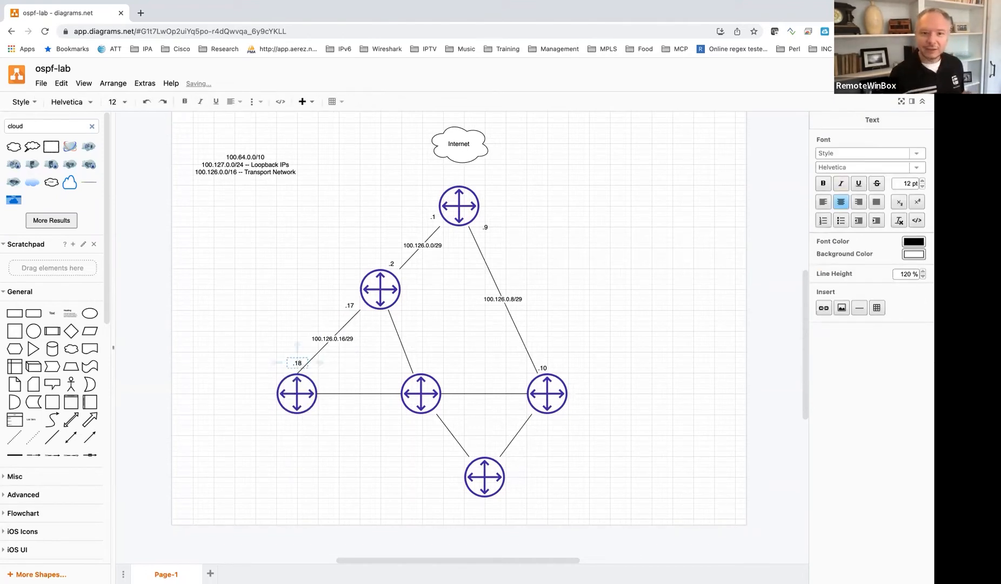
pyautogui.click(288, 309)
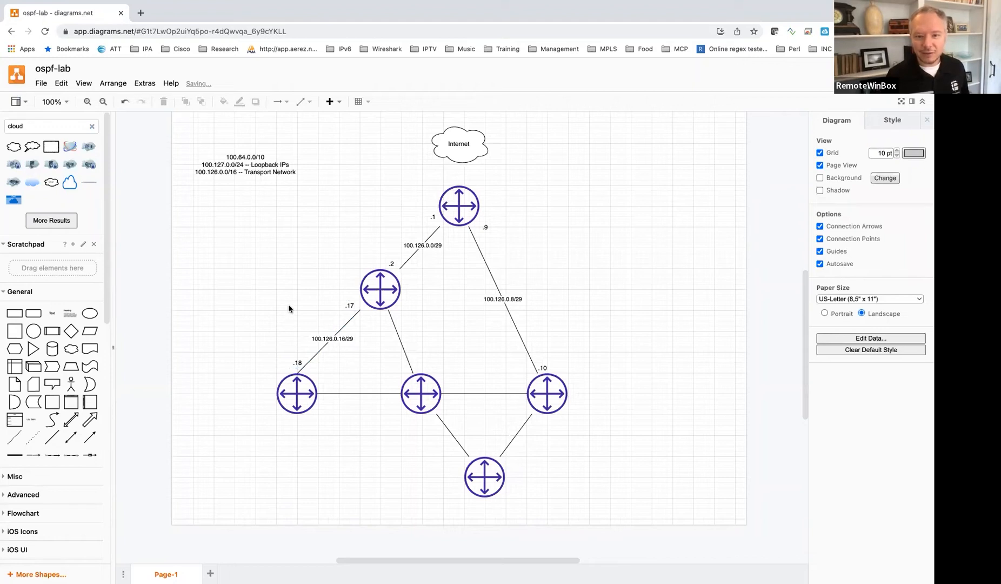
pyautogui.moveTo(459, 167)
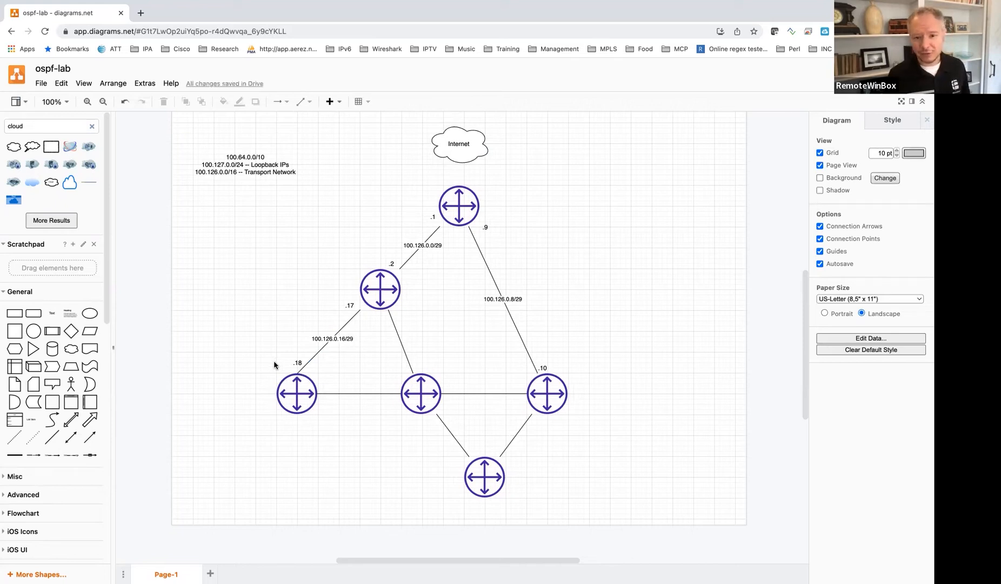
pyautogui.moveTo(359, 320)
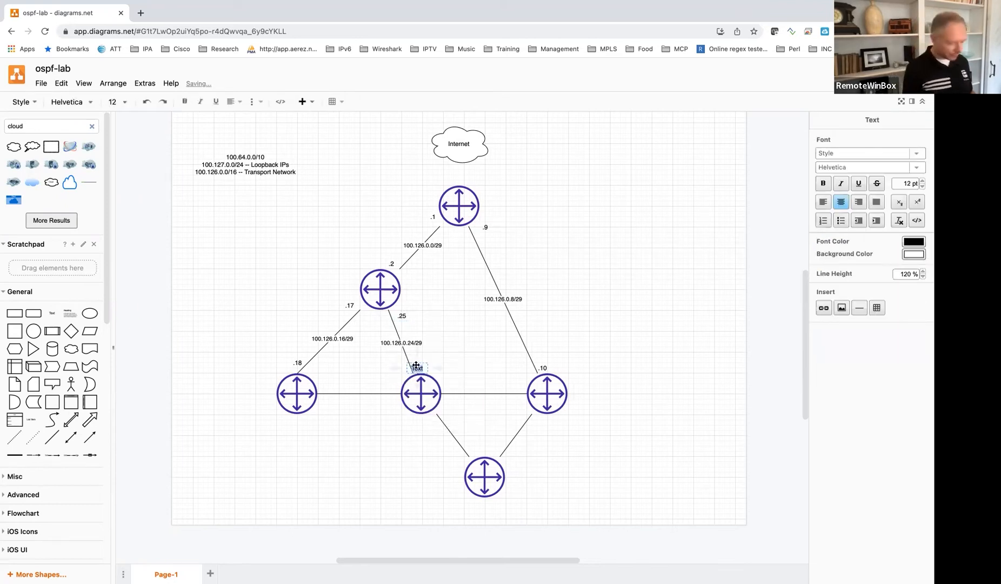
# Step: Label the lower-left link 100.126.0.32/29 with hosts .33/.34, then start 100.126.0.40/29
pyautogui.write('100.126.0.32/29')
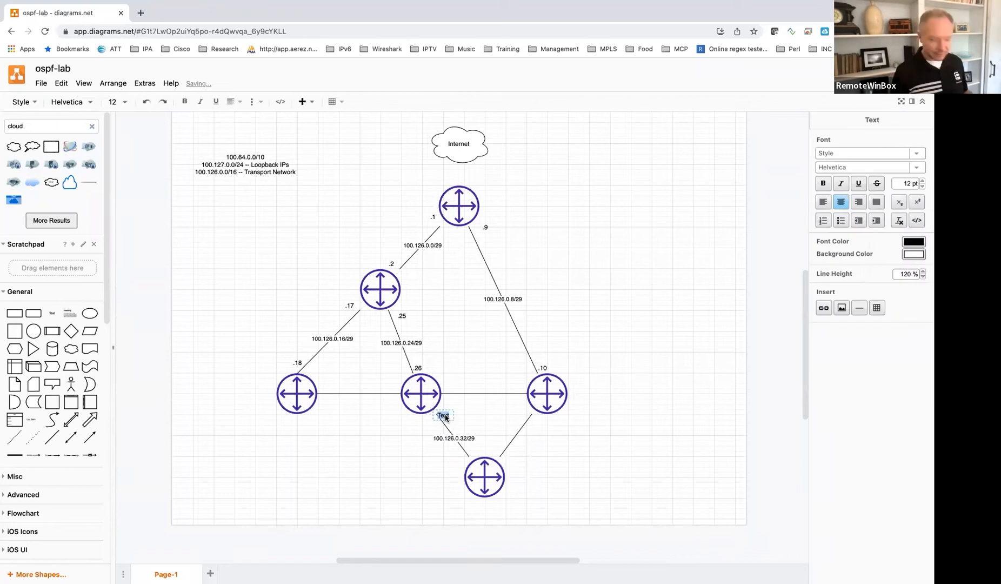
pyautogui.write('.33')
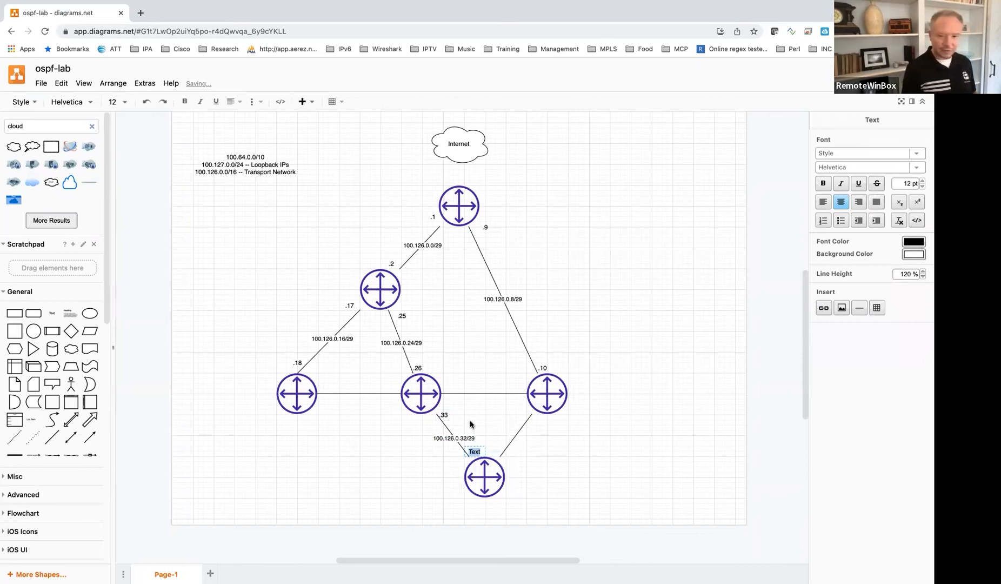
pyautogui.write('.34')
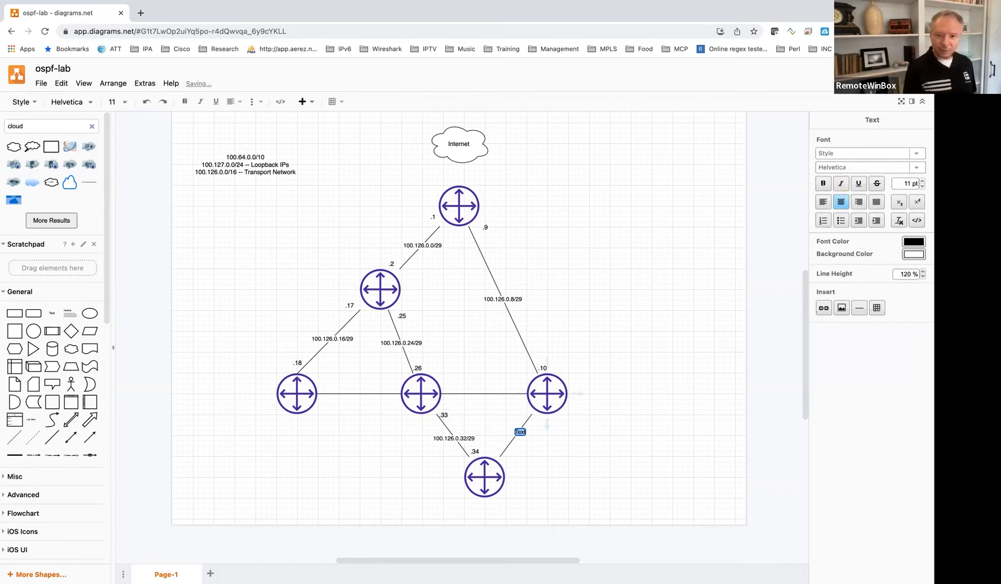
pyautogui.write('100.126.0.40/29')
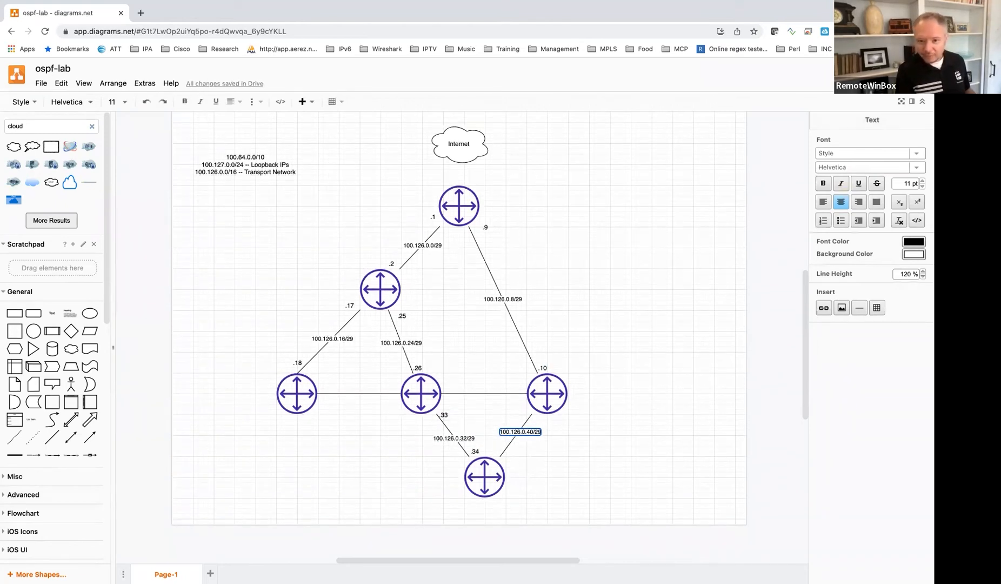
# Step: Finish the 100.126.0.40/29 label and add host labels .41 and .42 at the link ends
pyautogui.click(535, 418)
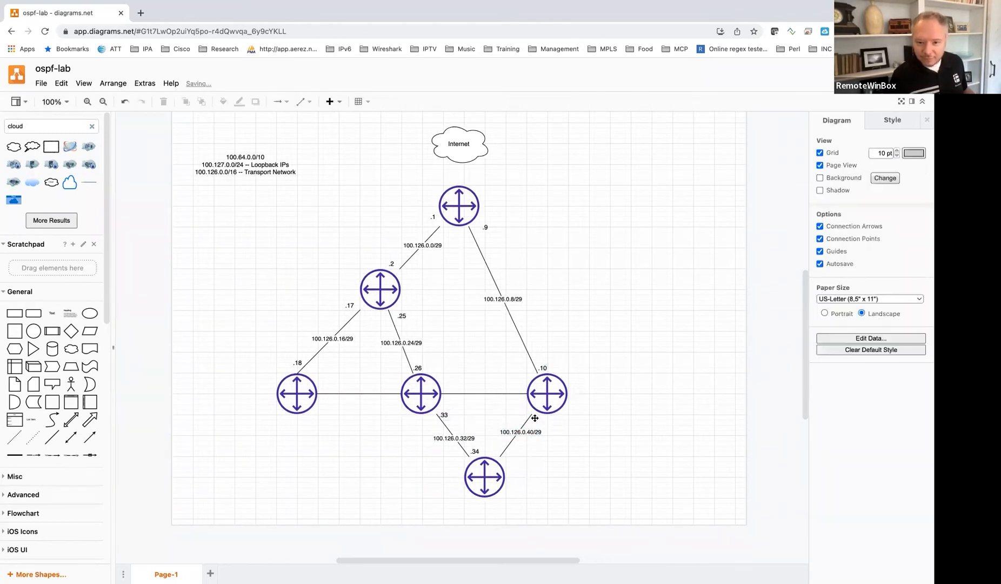
pyautogui.moveTo(540, 423)
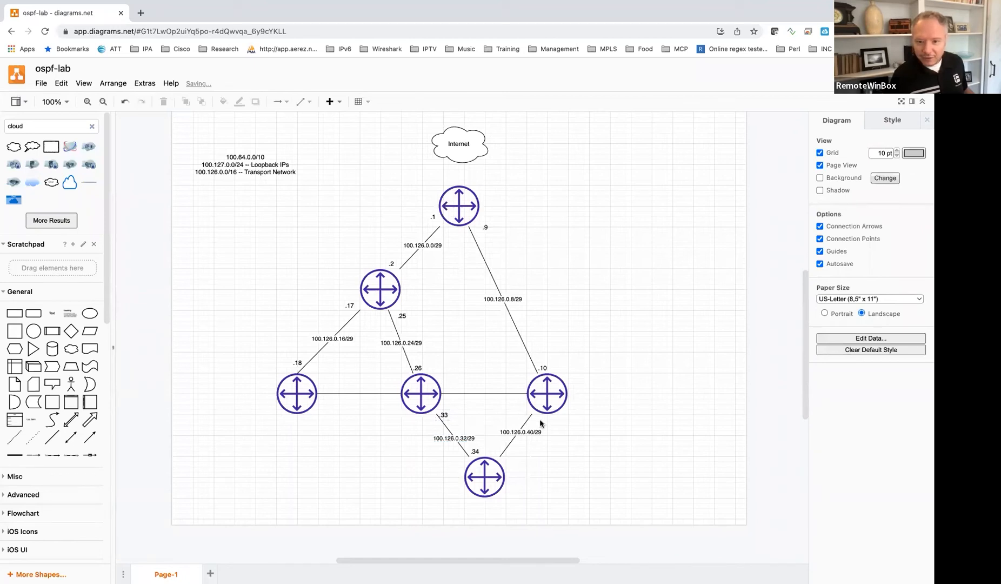
pyautogui.doubleClick(546, 393)
pyautogui.write('.41')
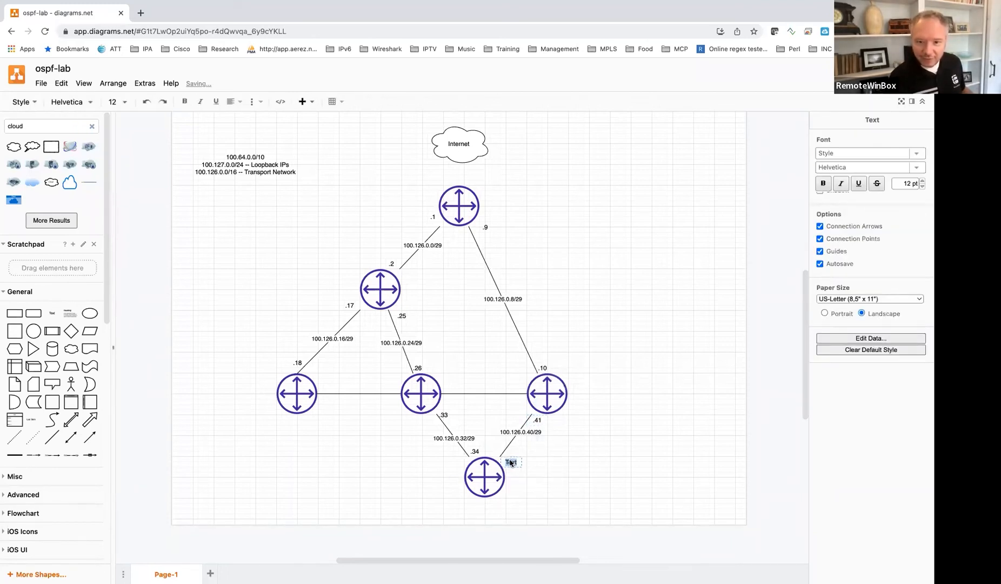
pyautogui.write('.42')
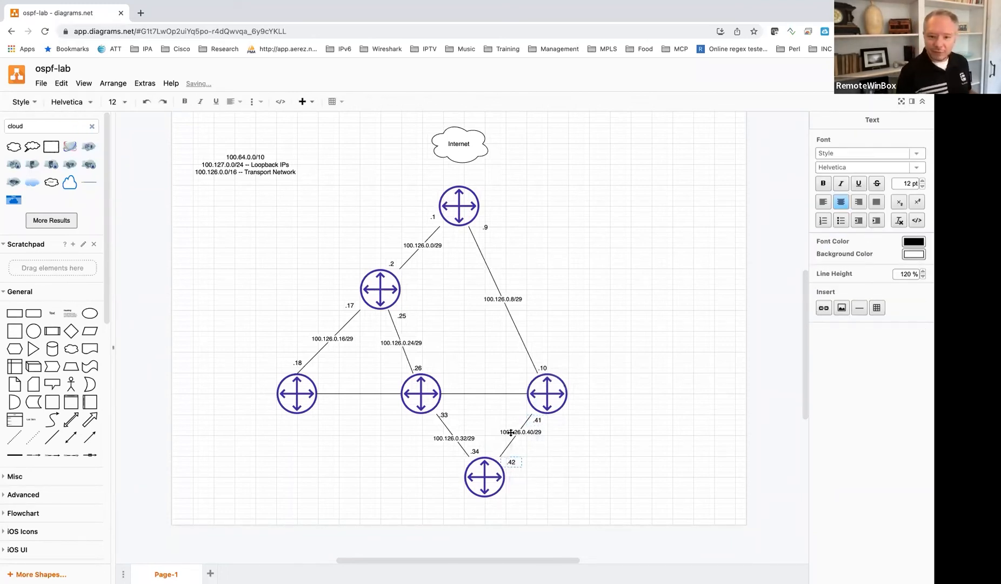
pyautogui.click(568, 474)
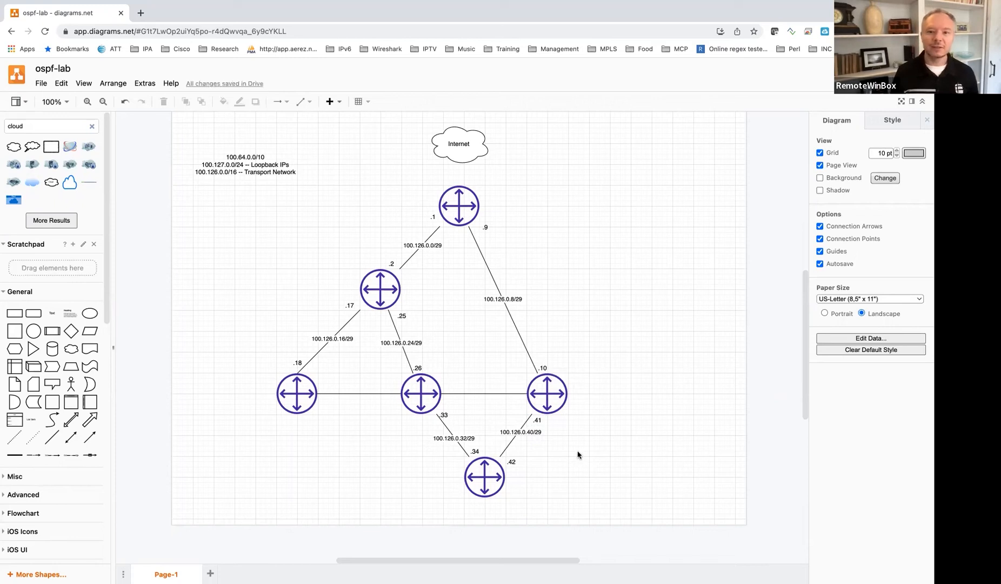
pyautogui.moveTo(246, 182)
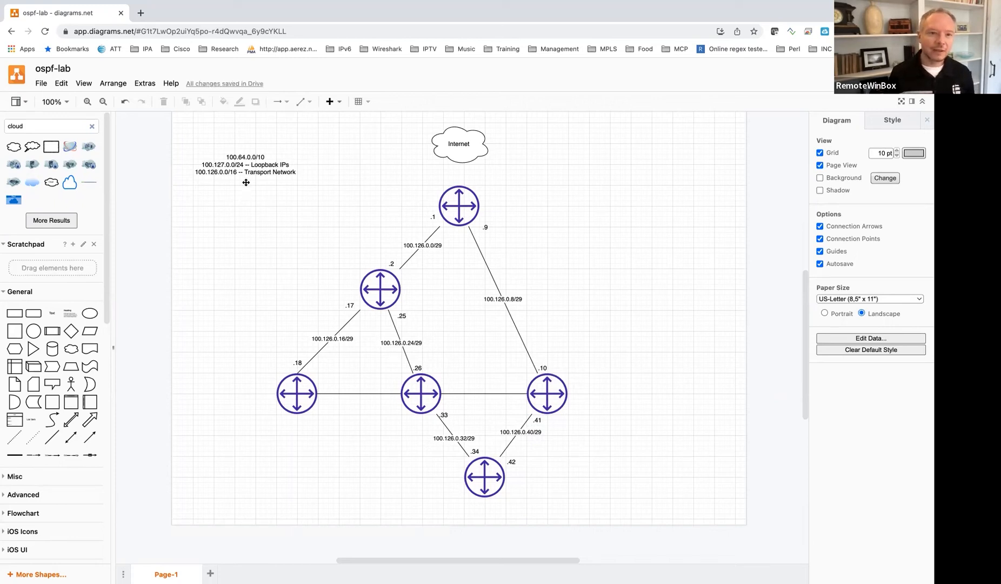
# Step: Append ' - RID' to the Loopback IPs line in the IP plan note
pyautogui.doubleClick(245, 165)
pyautogui.write(' - R')
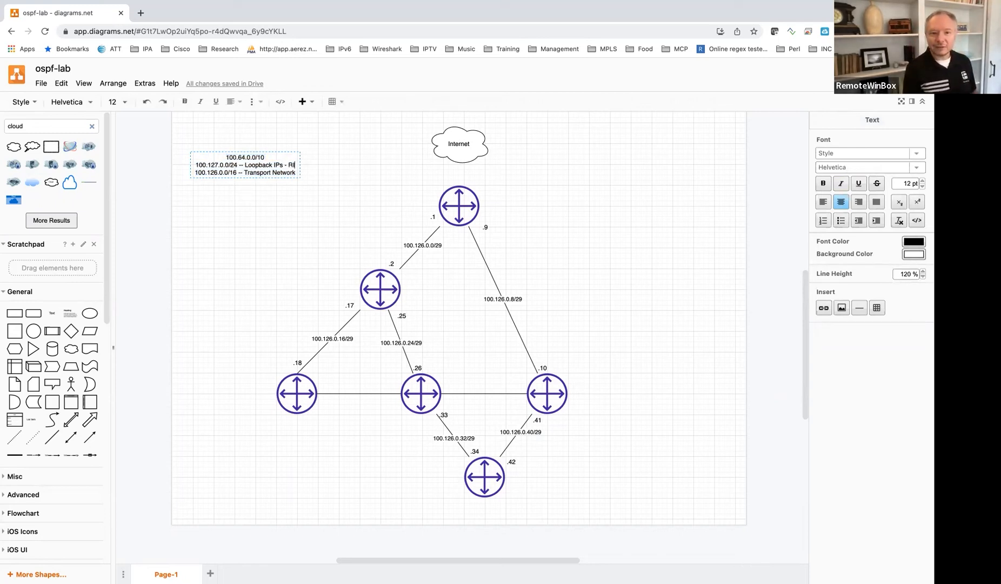
pyautogui.write('ID')
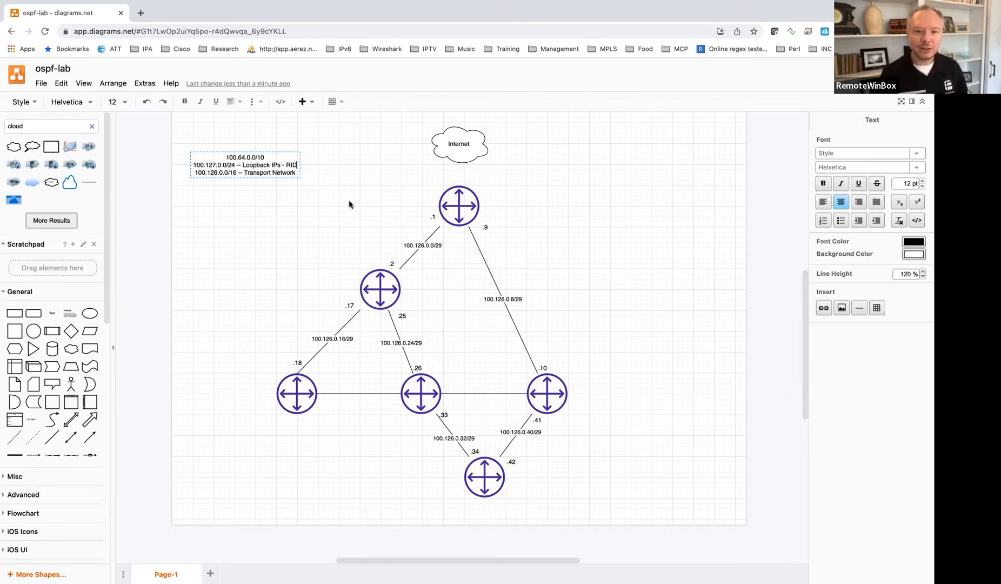
pyautogui.click(349, 204)
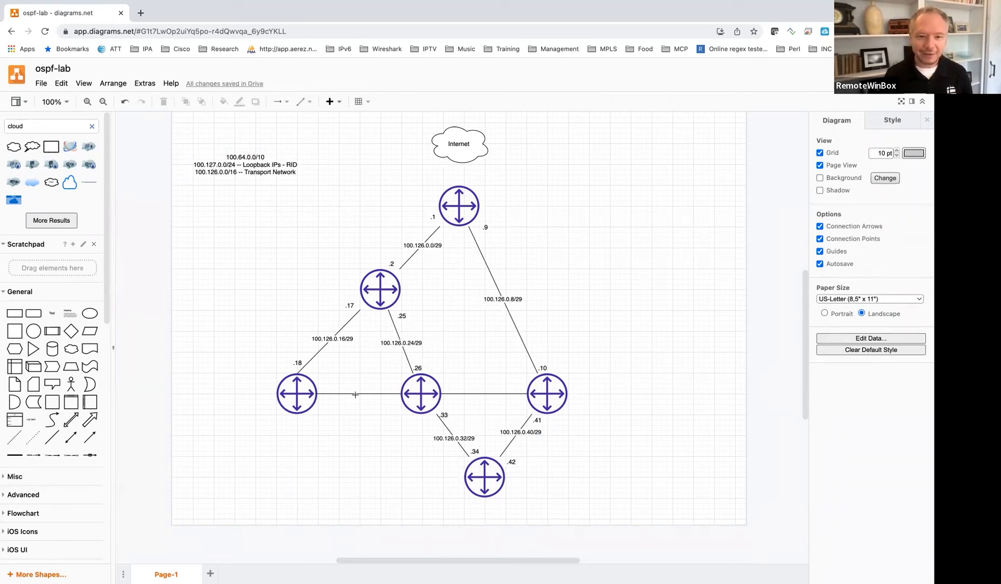
# Step: Label the lower-left to middle router connector 100.126.0.48/29
pyautogui.doubleClick(354, 394)
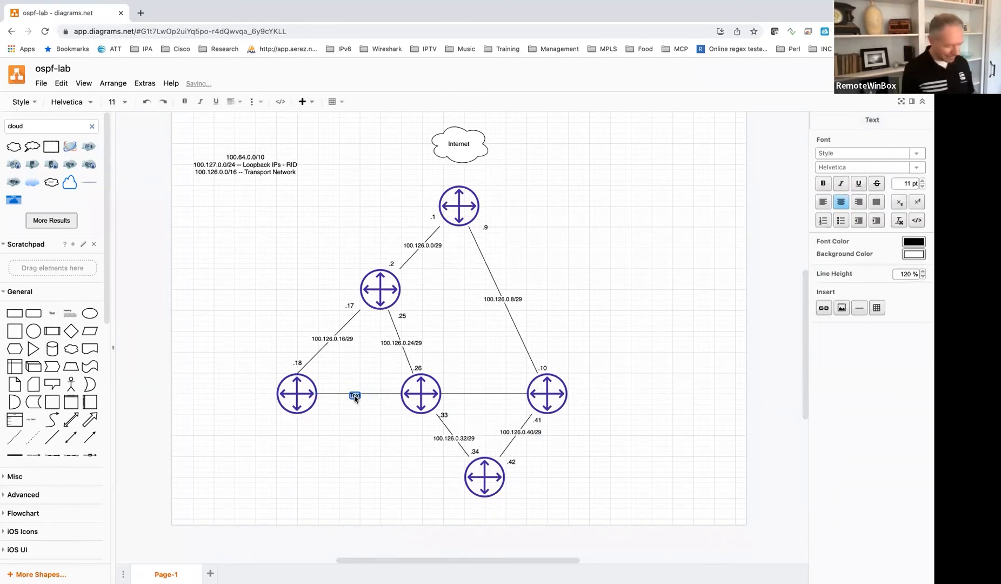
pyautogui.write('100.126.0')
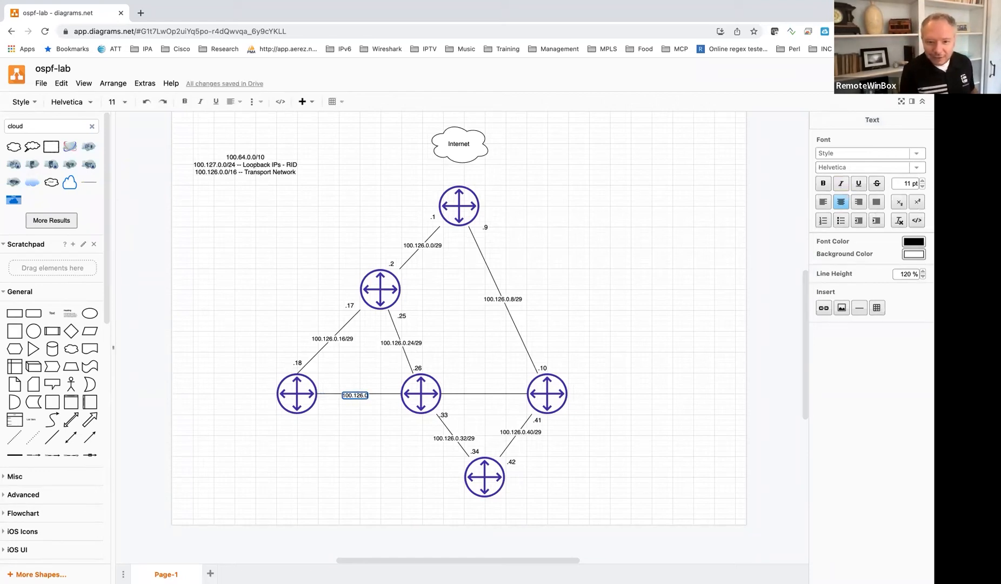
pyautogui.write('100.126.0.48/29')
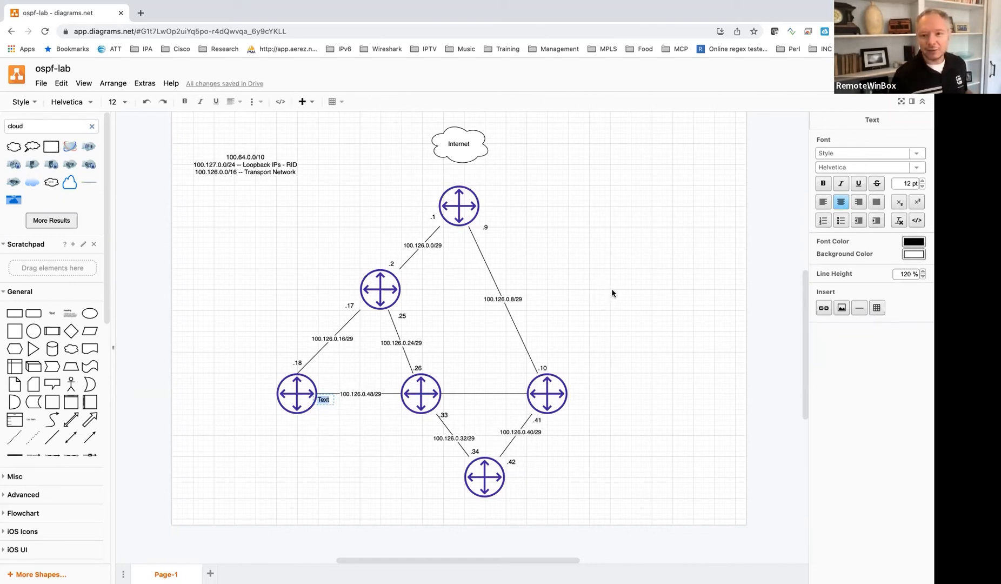
pyautogui.moveTo(606, 296)
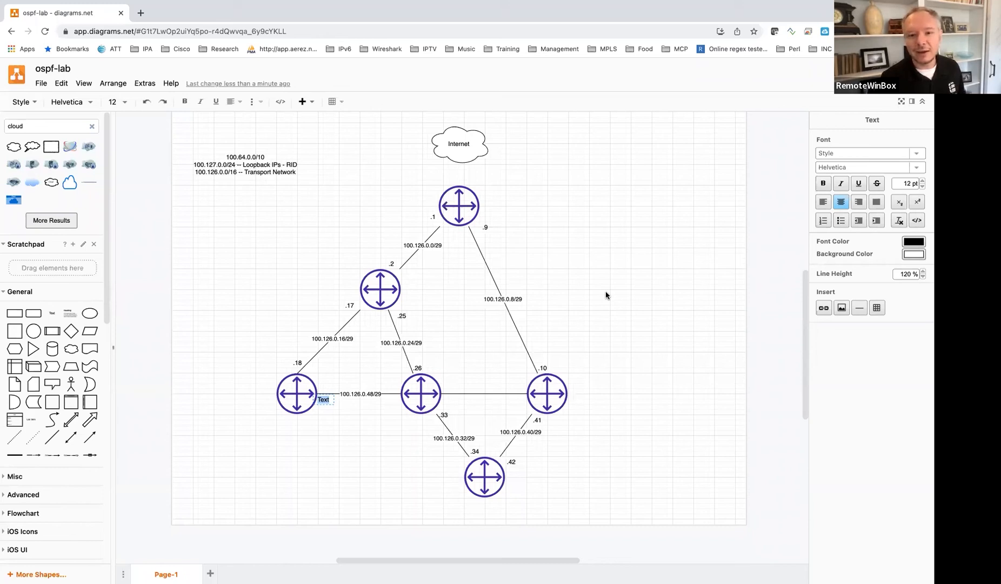
pyautogui.moveTo(402, 245)
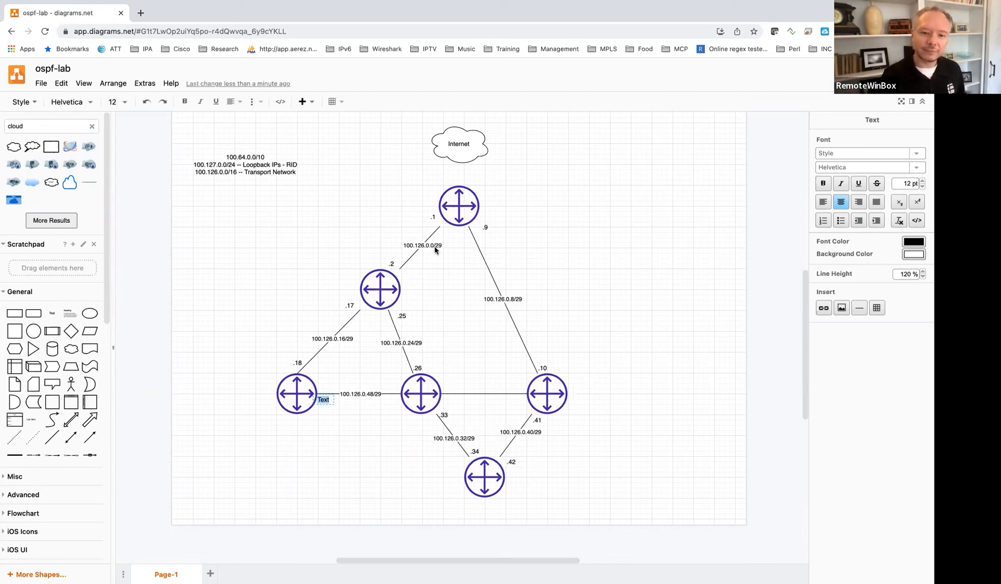
pyautogui.moveTo(348, 443)
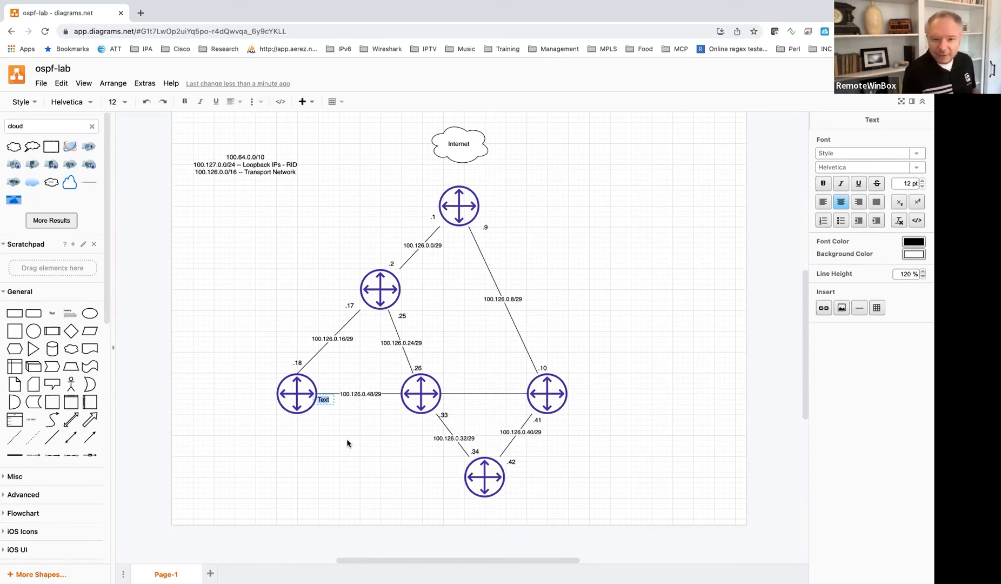
# Step: Enter host labels .49 and .50 on the left-to-centre link
pyautogui.write('.49')
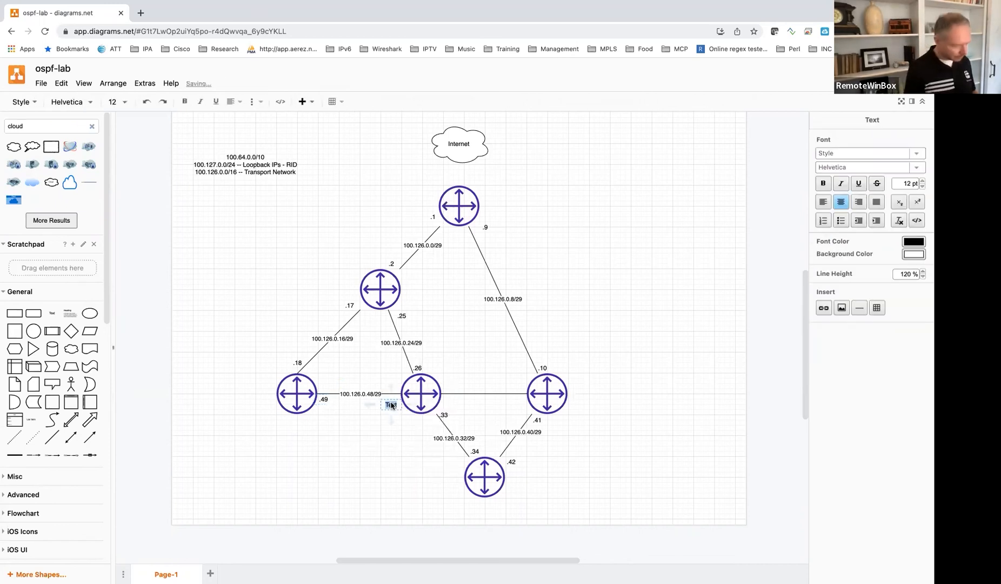
pyautogui.write('.50')
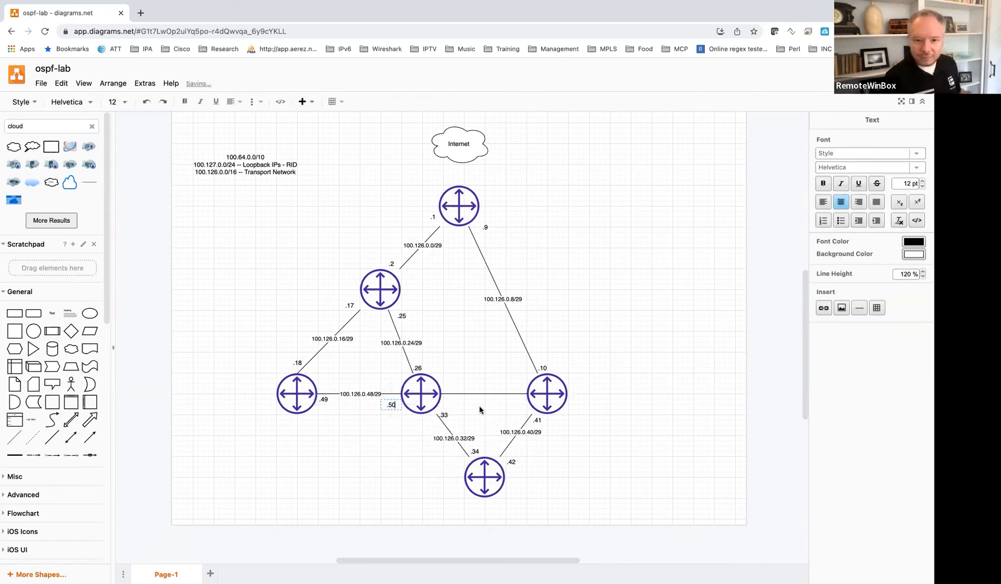
pyautogui.click(451, 404)
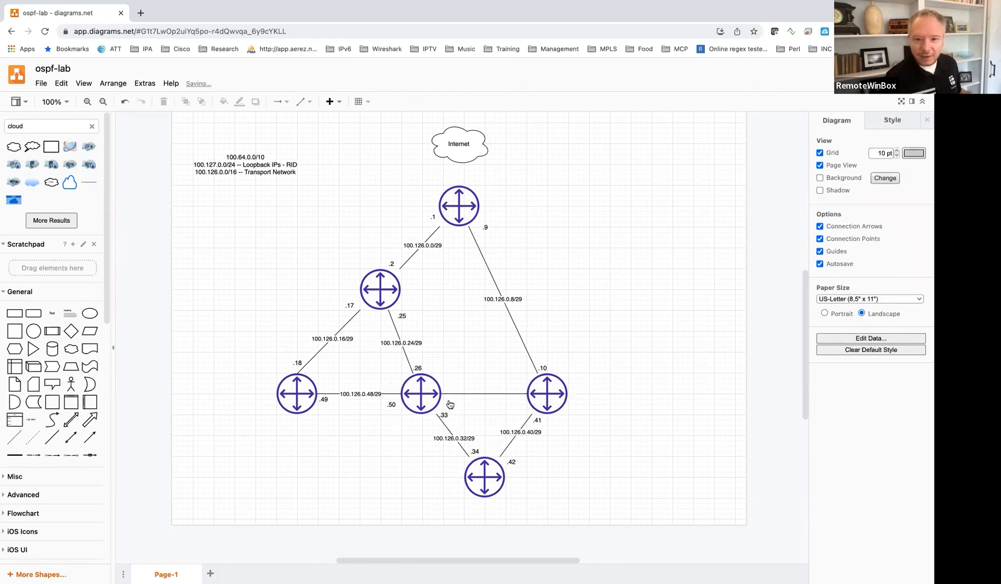
# Step: Label the centre-to-right link 100.126.0.56 with host labels .57 and .58
pyautogui.doubleClick(450, 400)
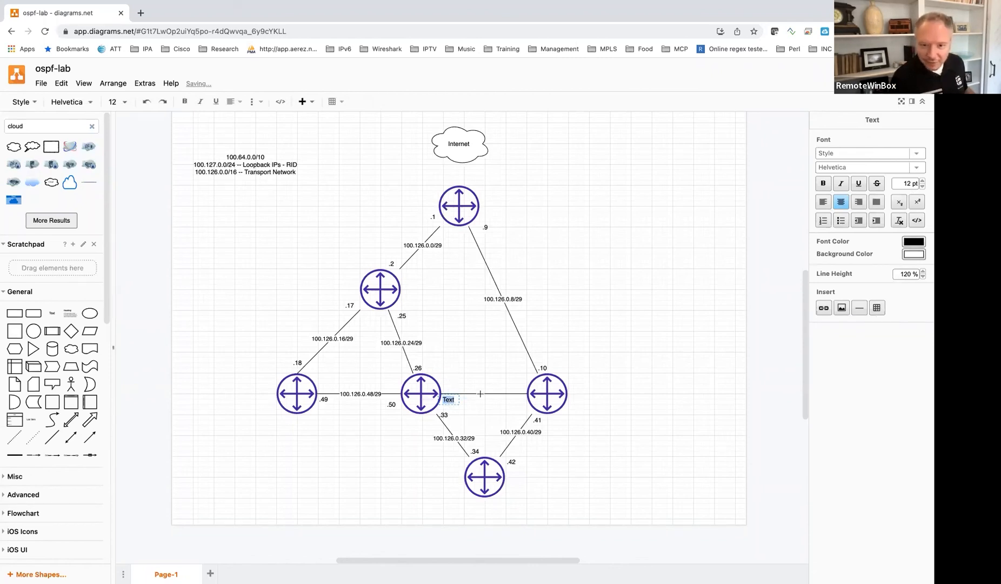
pyautogui.write('100.126.0.56')
pyautogui.write('.57')
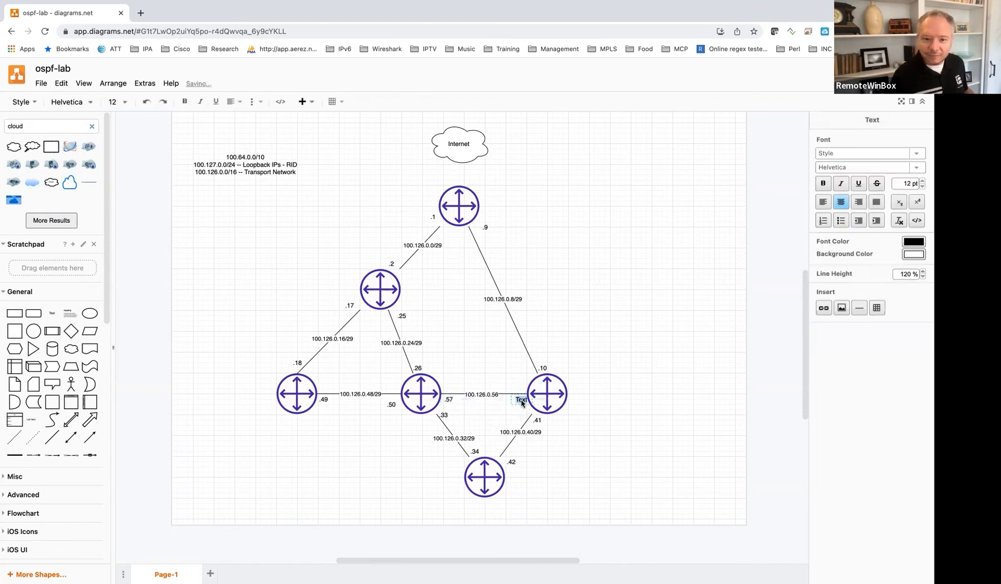
pyautogui.write('.58')
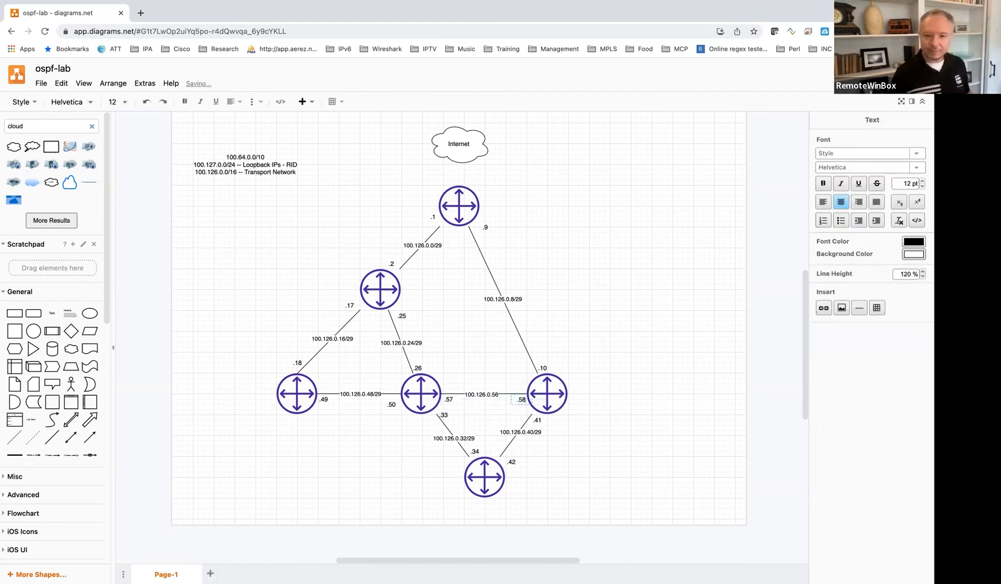
pyautogui.click(578, 343)
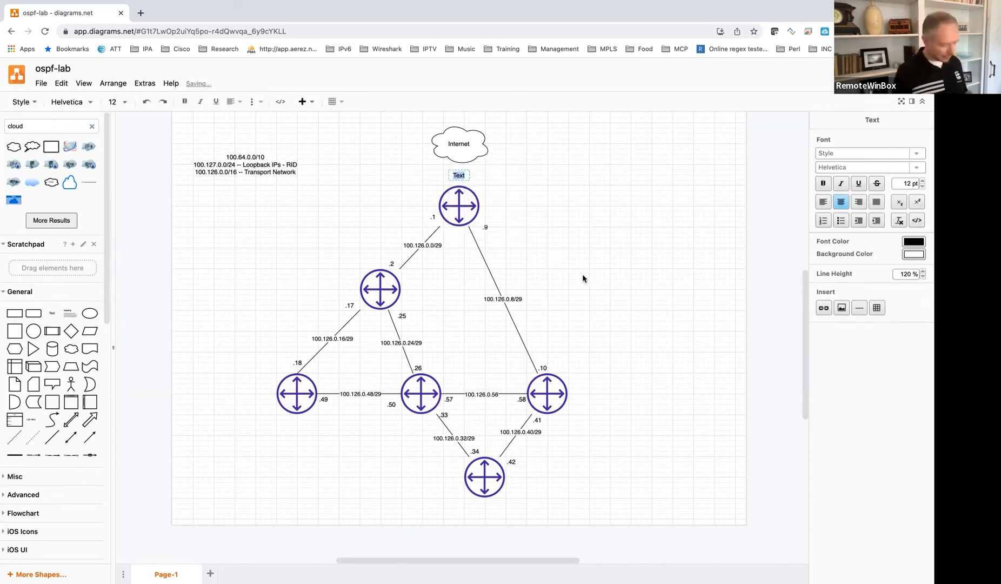
# Step: Add the loopback label 100.127.0.1/32 above the top router
pyautogui.write('1')
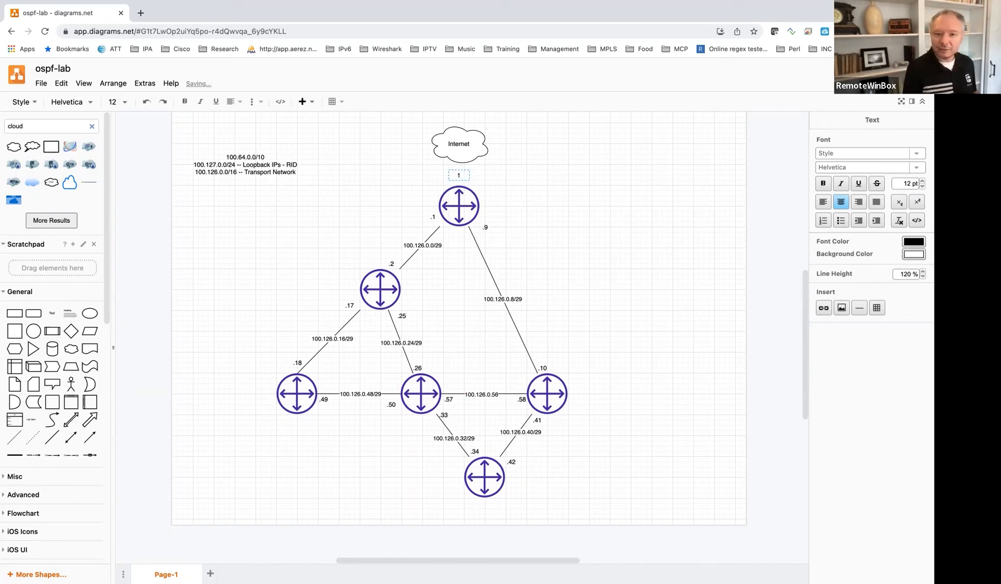
pyautogui.write('00.127.0.1/32')
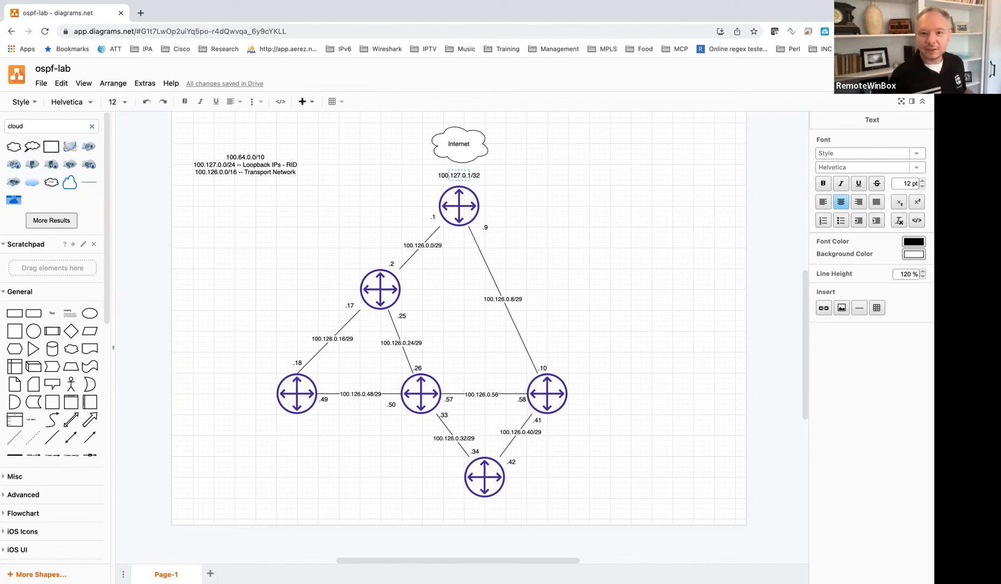
pyautogui.click(520, 200)
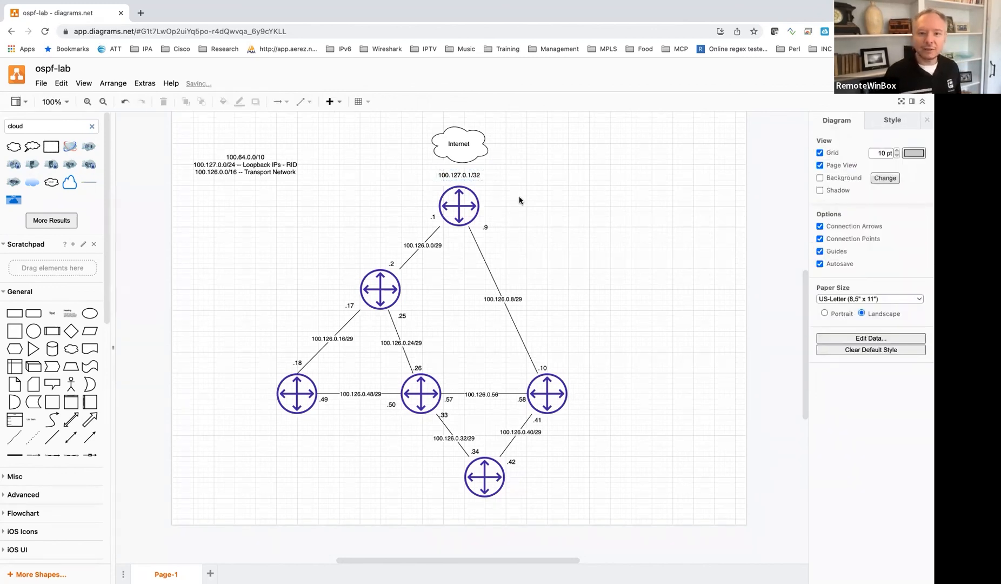
# Step: Copy the loopback label to the second router and change it to 100.127.0.2/32
pyautogui.click(458, 175)
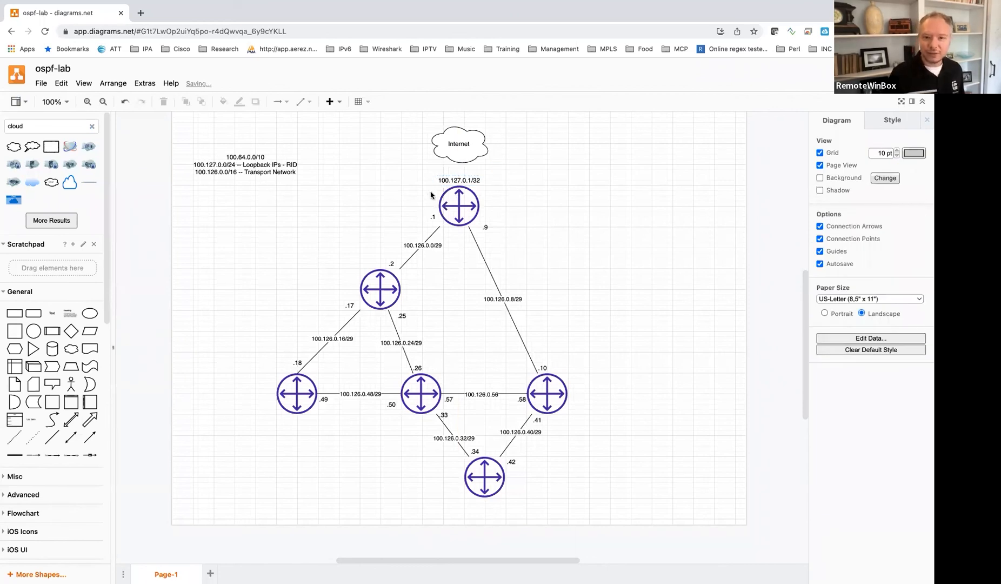
pyautogui.click(459, 180)
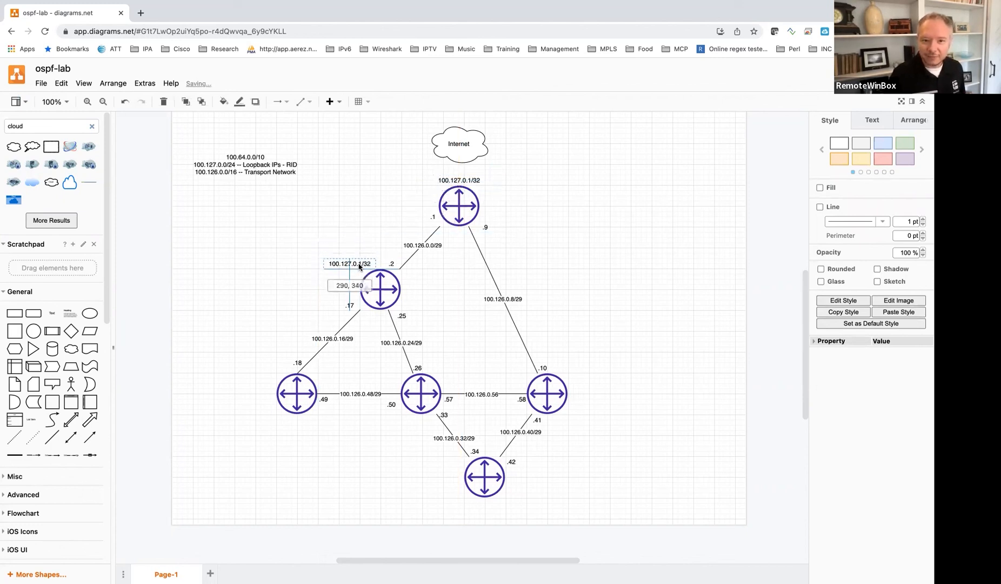
pyautogui.doubleClick(349, 263)
pyautogui.write('2')
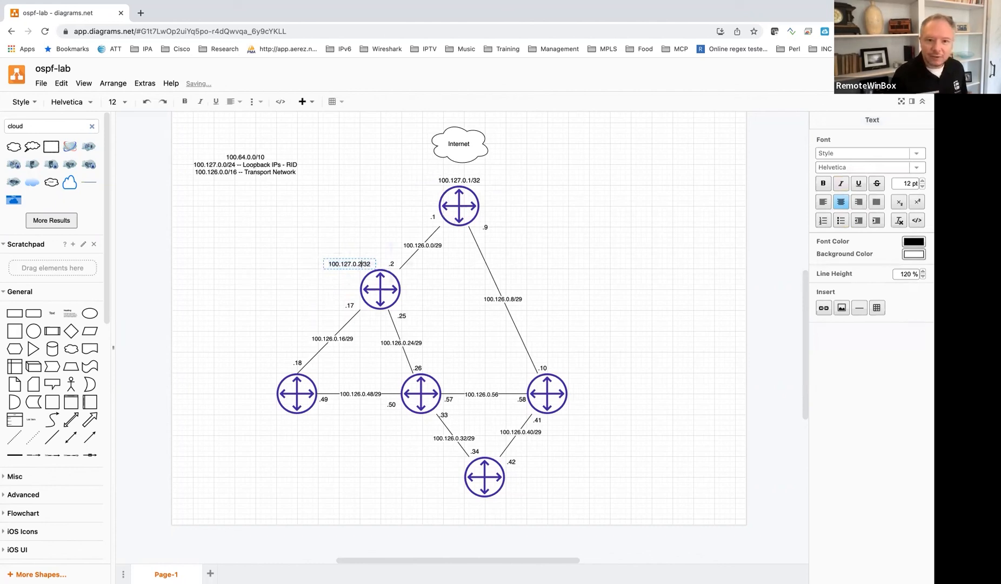
pyautogui.click(574, 270)
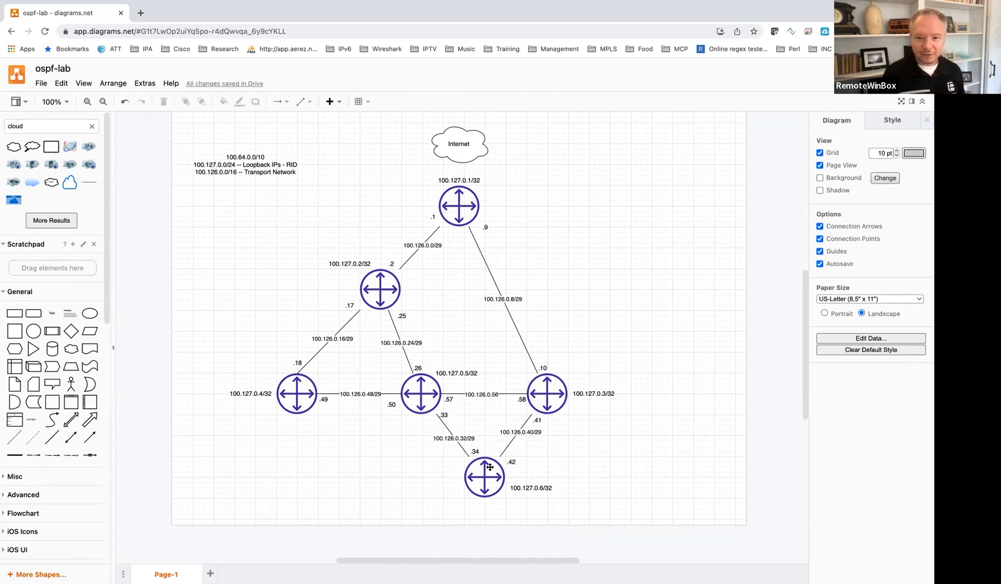
pyautogui.moveTo(668, 331)
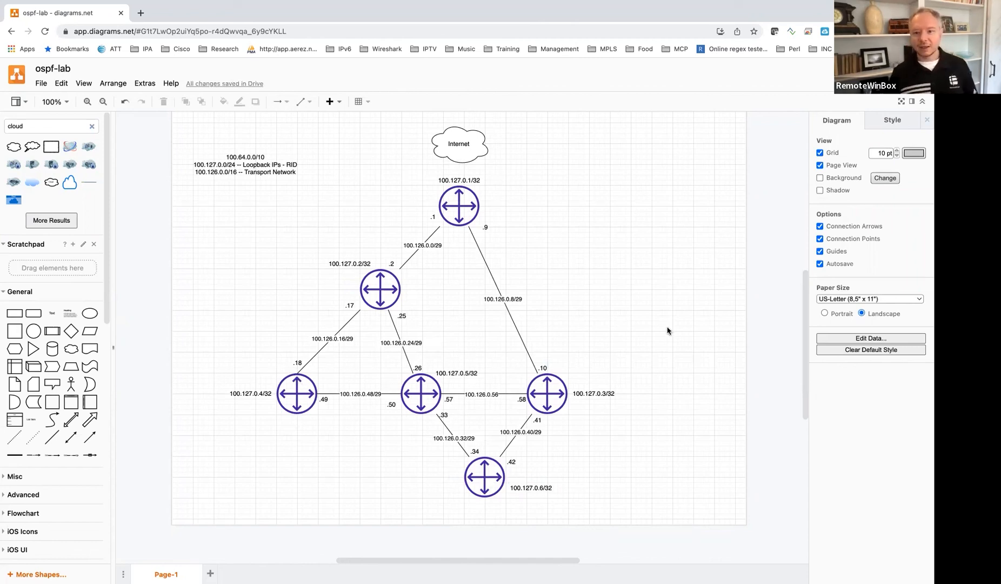